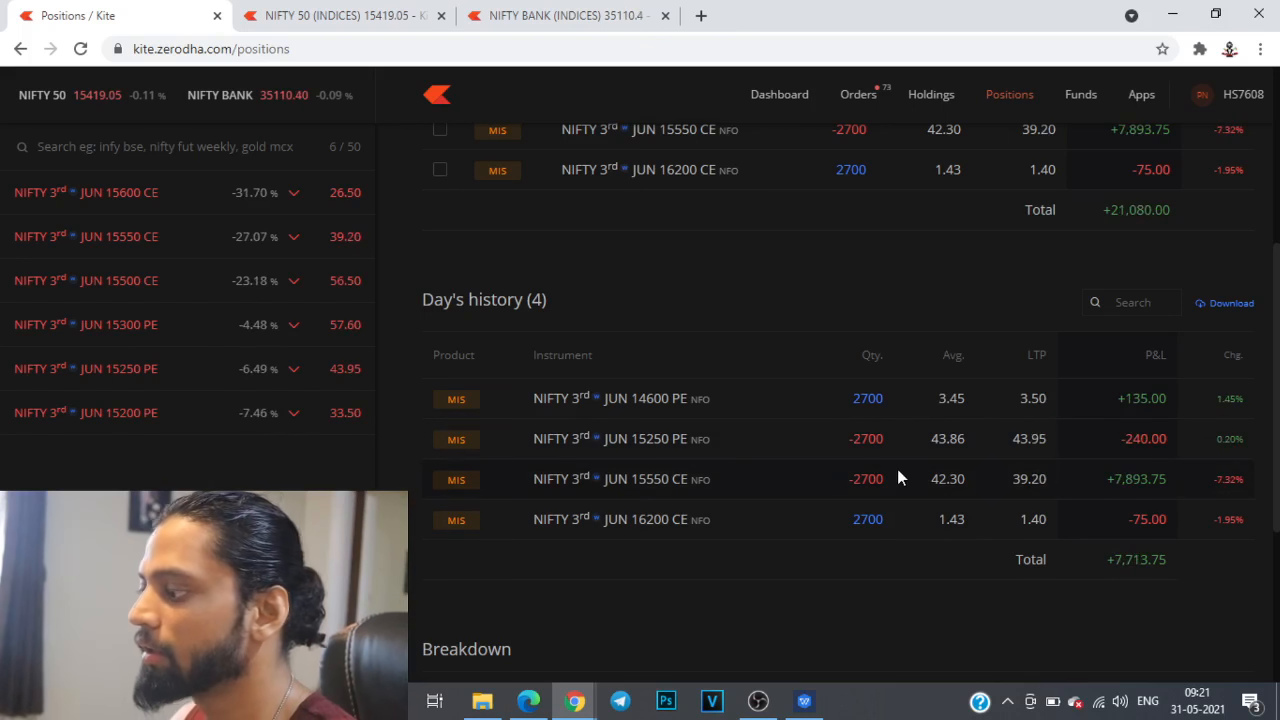
mouse_move(1010, 336)
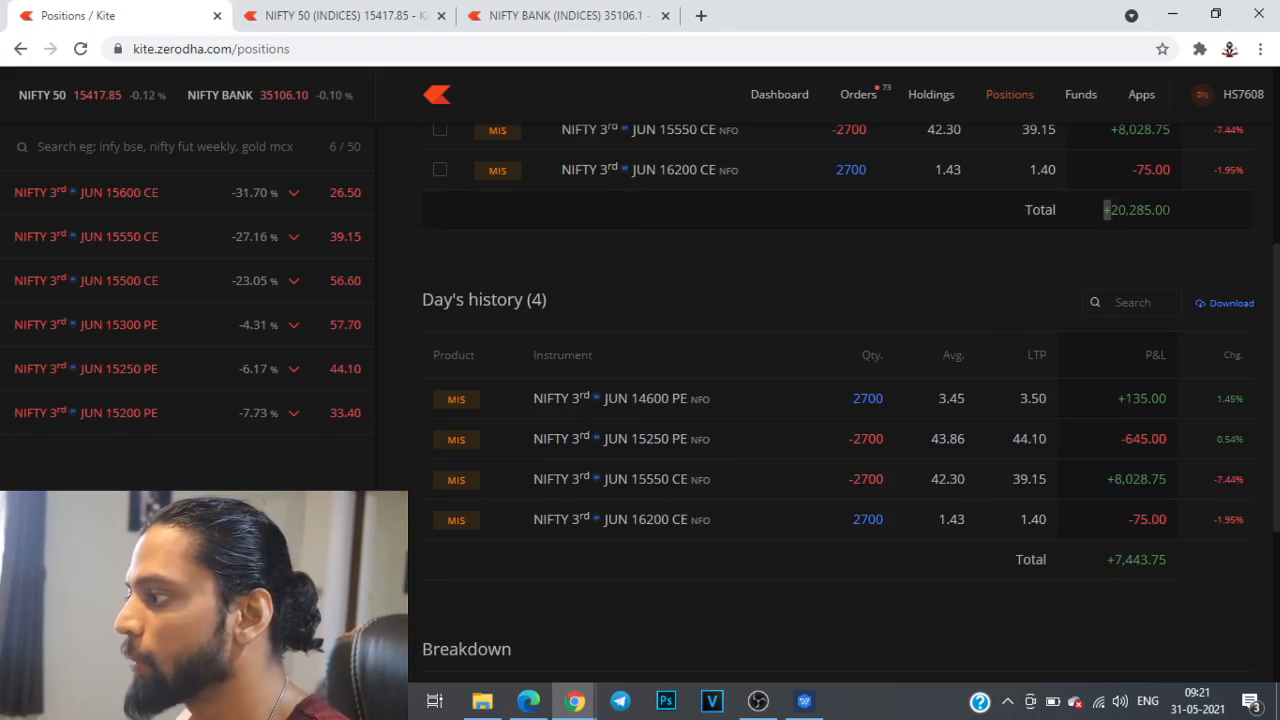
Step: Review the Nifty positions and day's history, then bring up the NIFTY 50 index chart
scroll(up, 3)
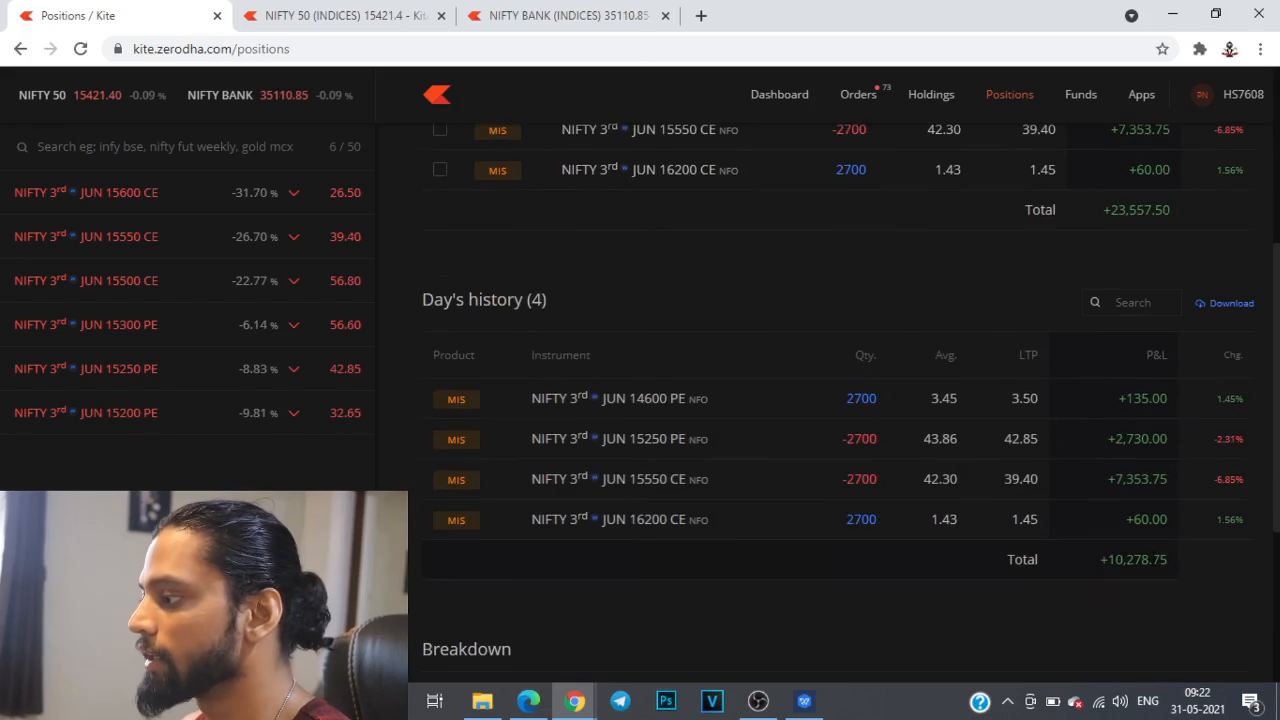
scroll(up, 3)
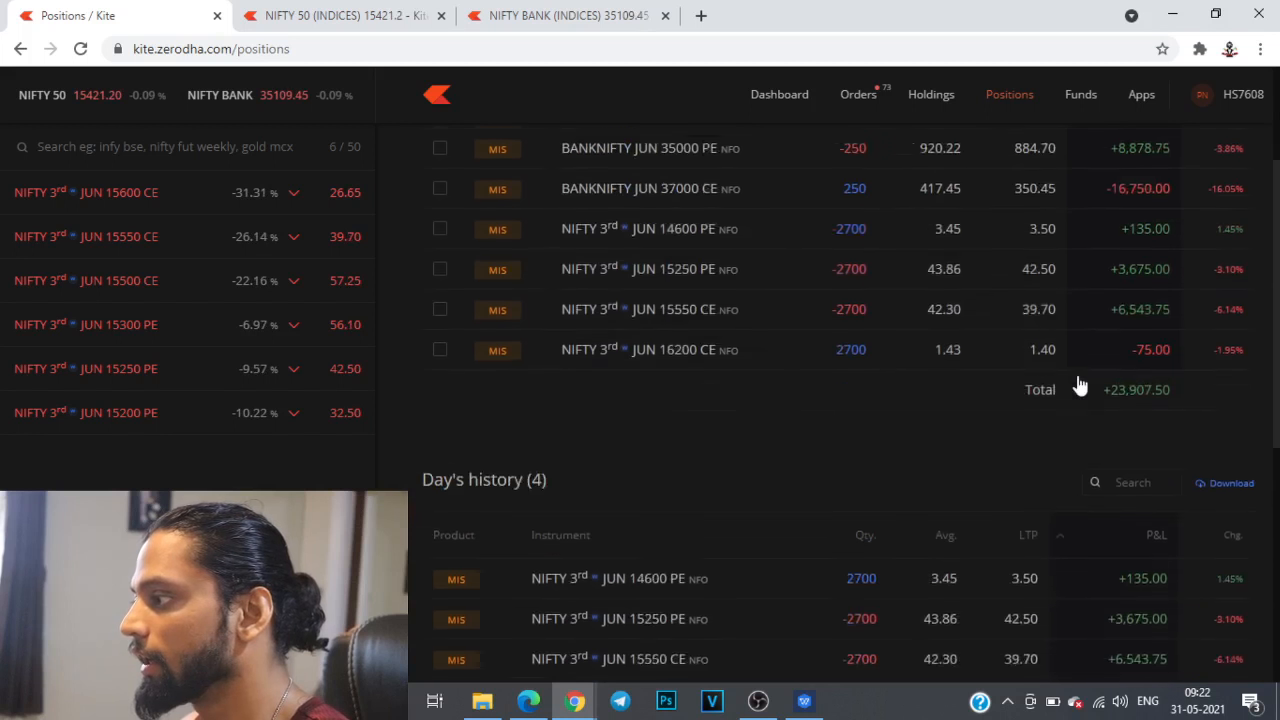
scroll(up, 3)
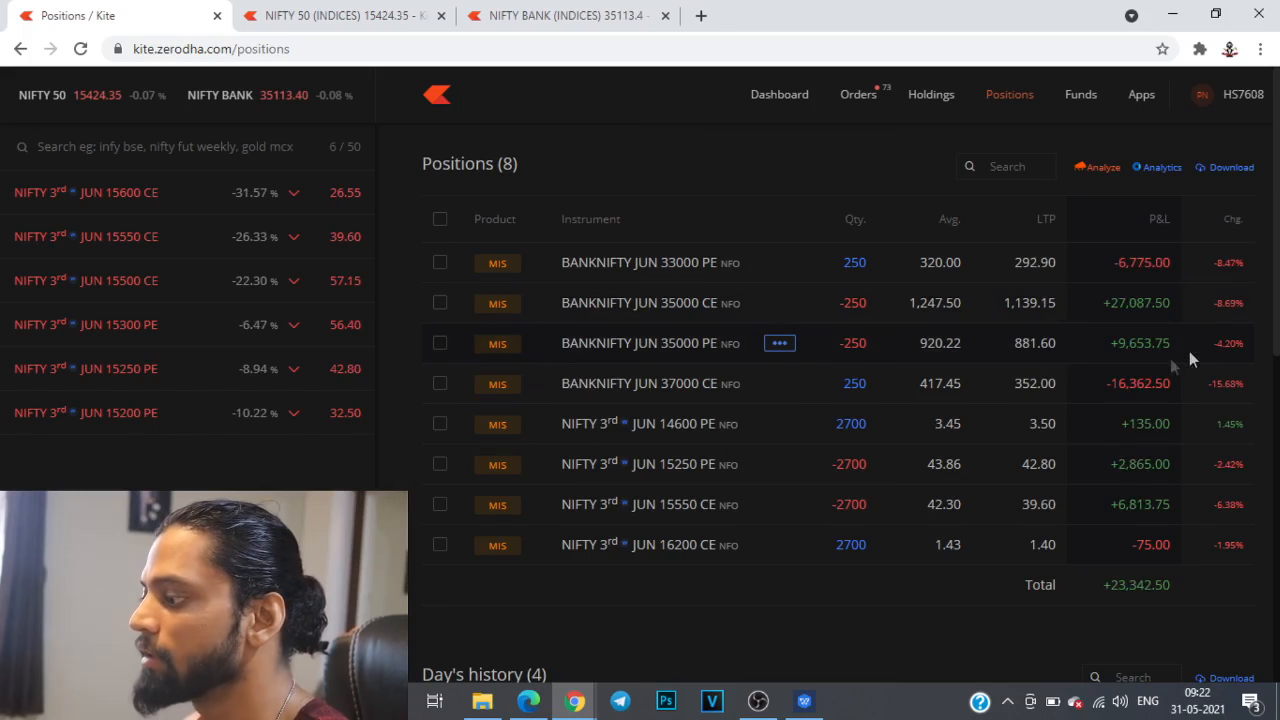
scroll(down, 3)
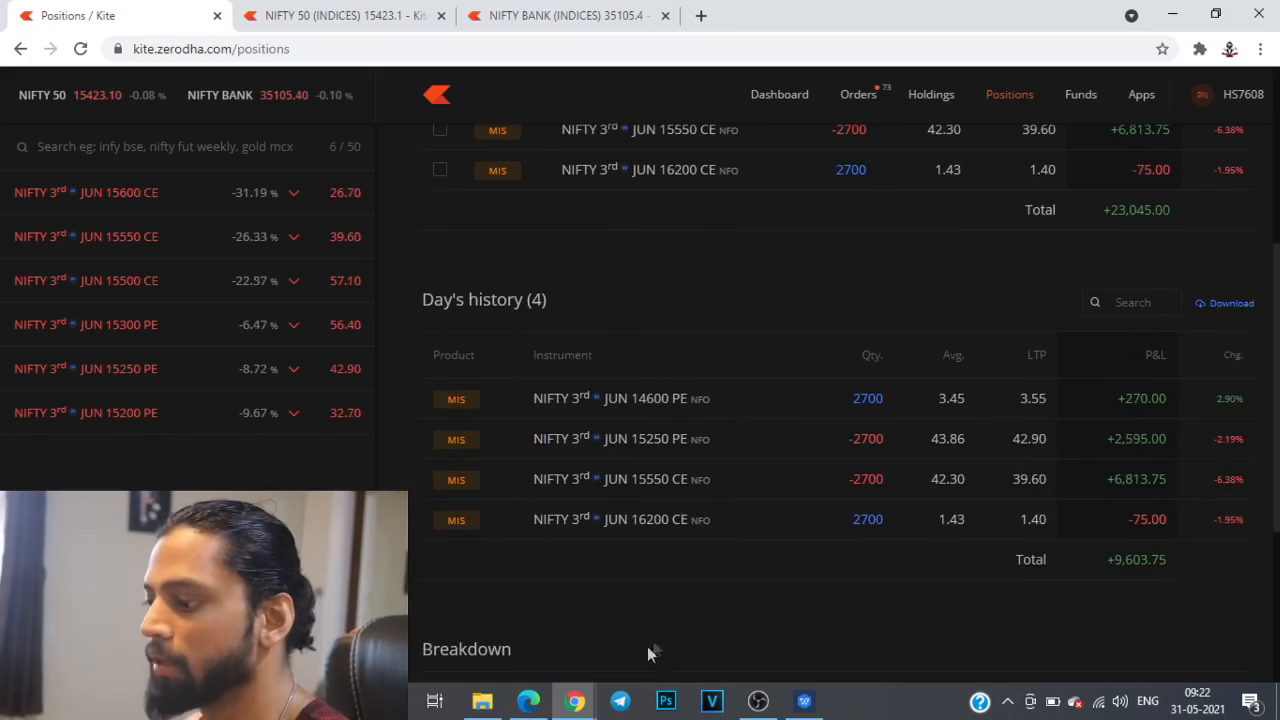
click(344, 16)
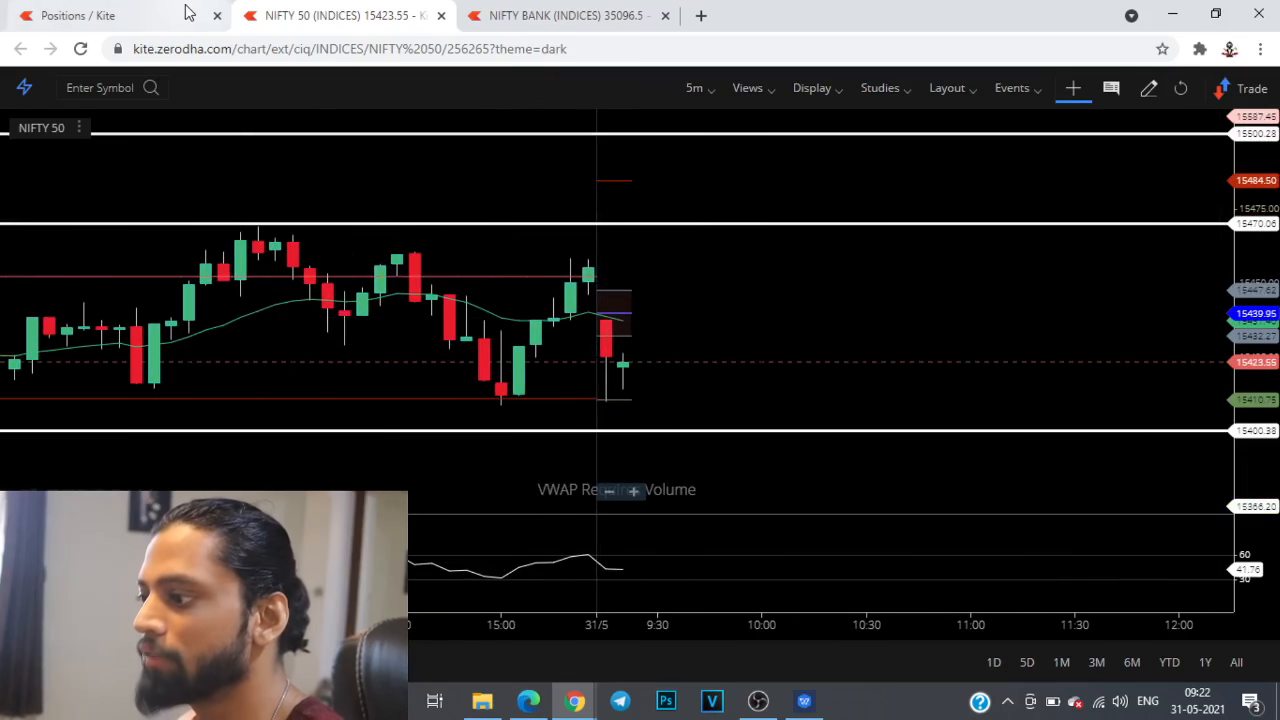
Step: Recheck the Nifty positions and chart, then switch to the other account's BANKNIFTY 35100 straddle positions
click(78, 16)
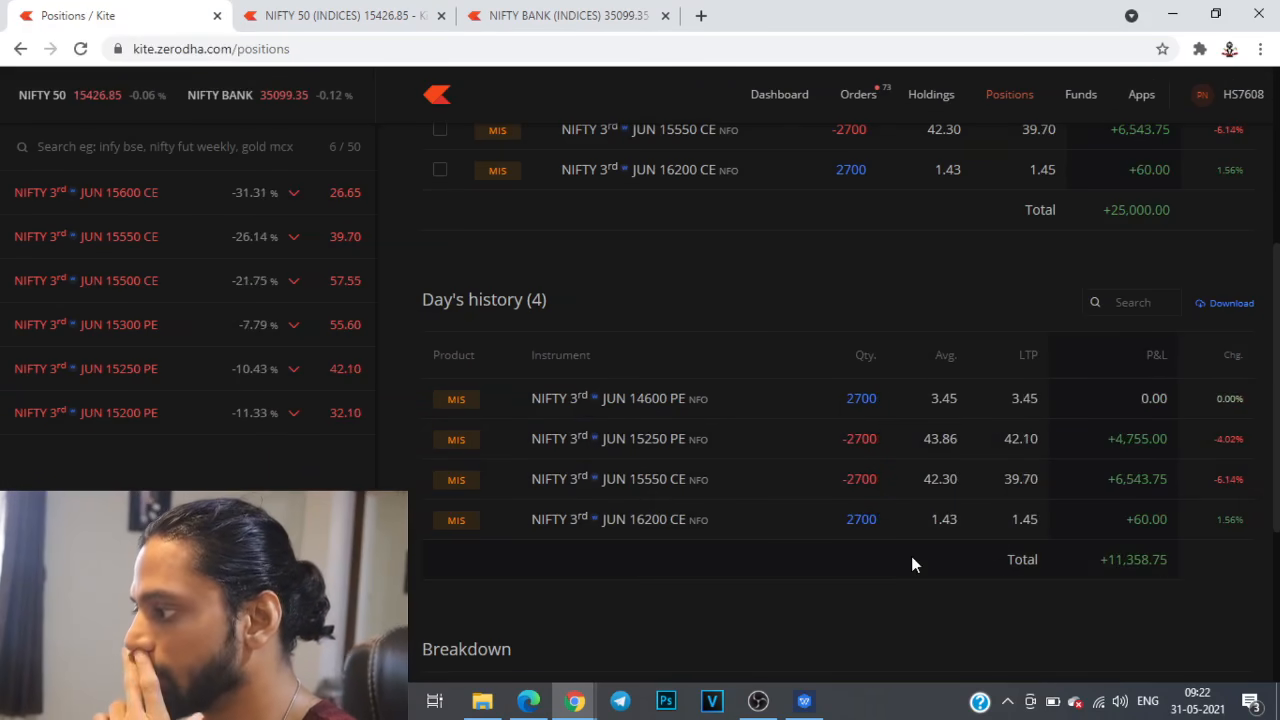
click(340, 16)
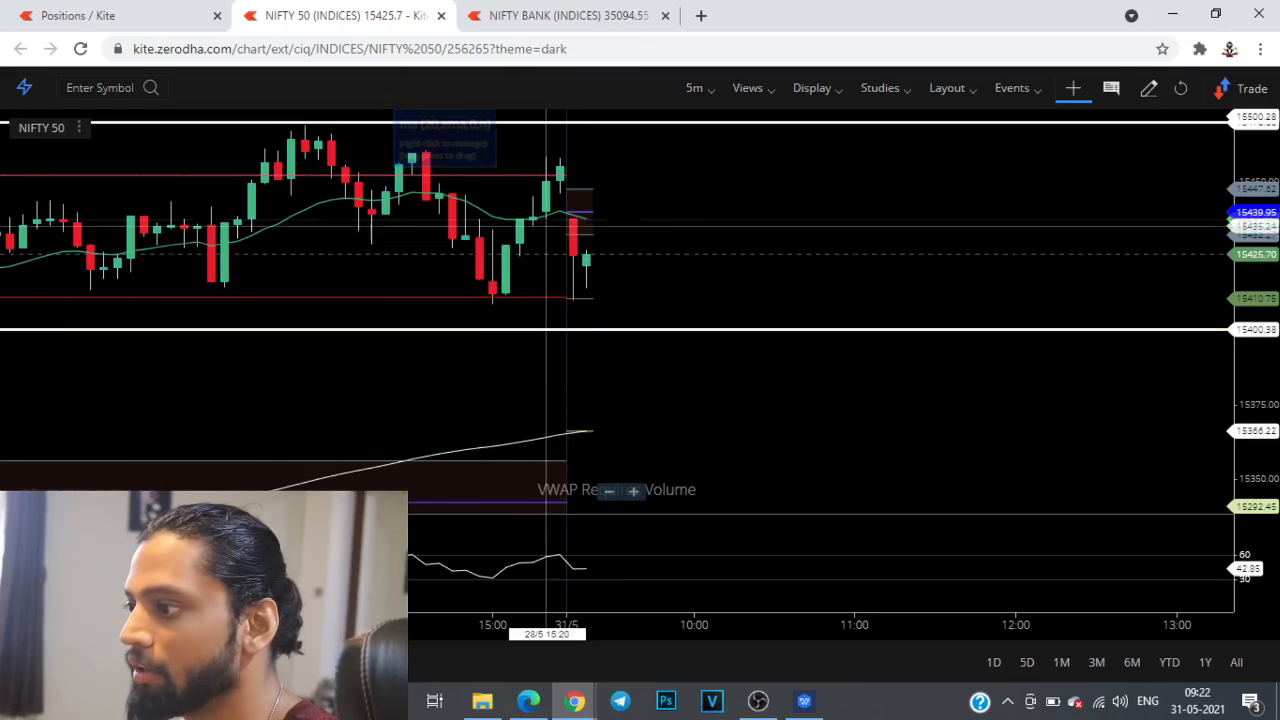
click(78, 16)
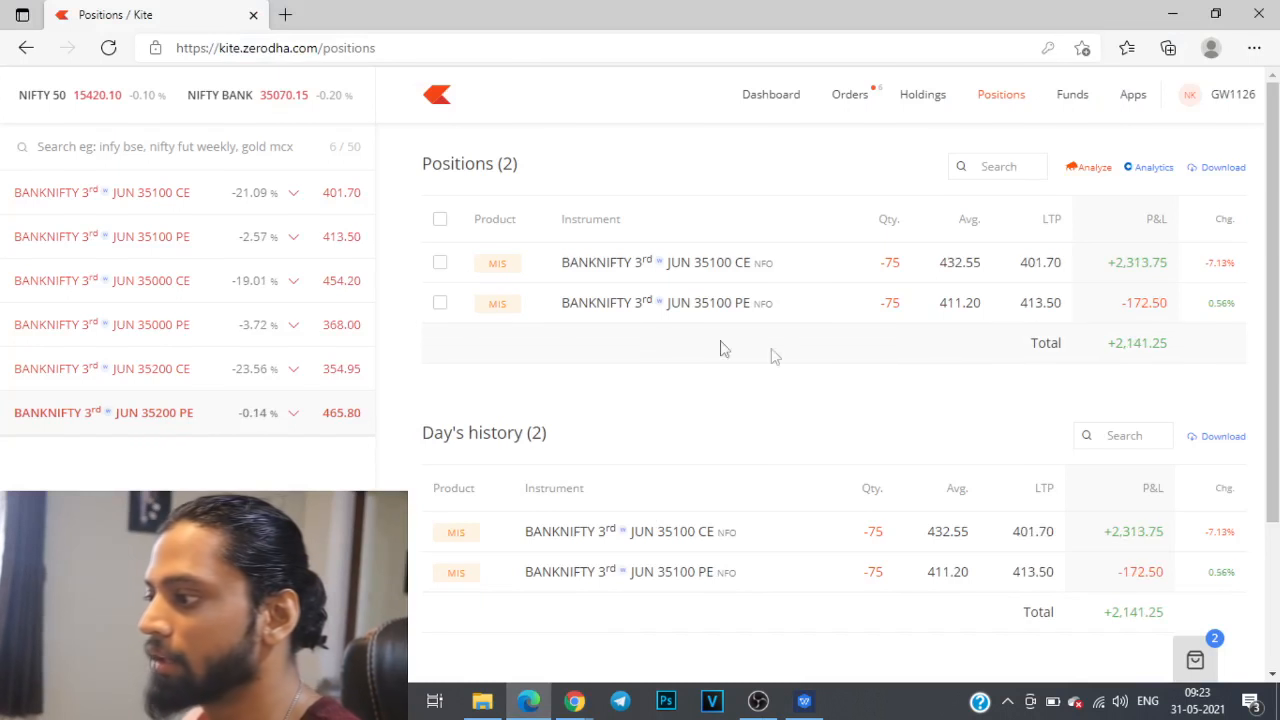
mouse_move(658, 302)
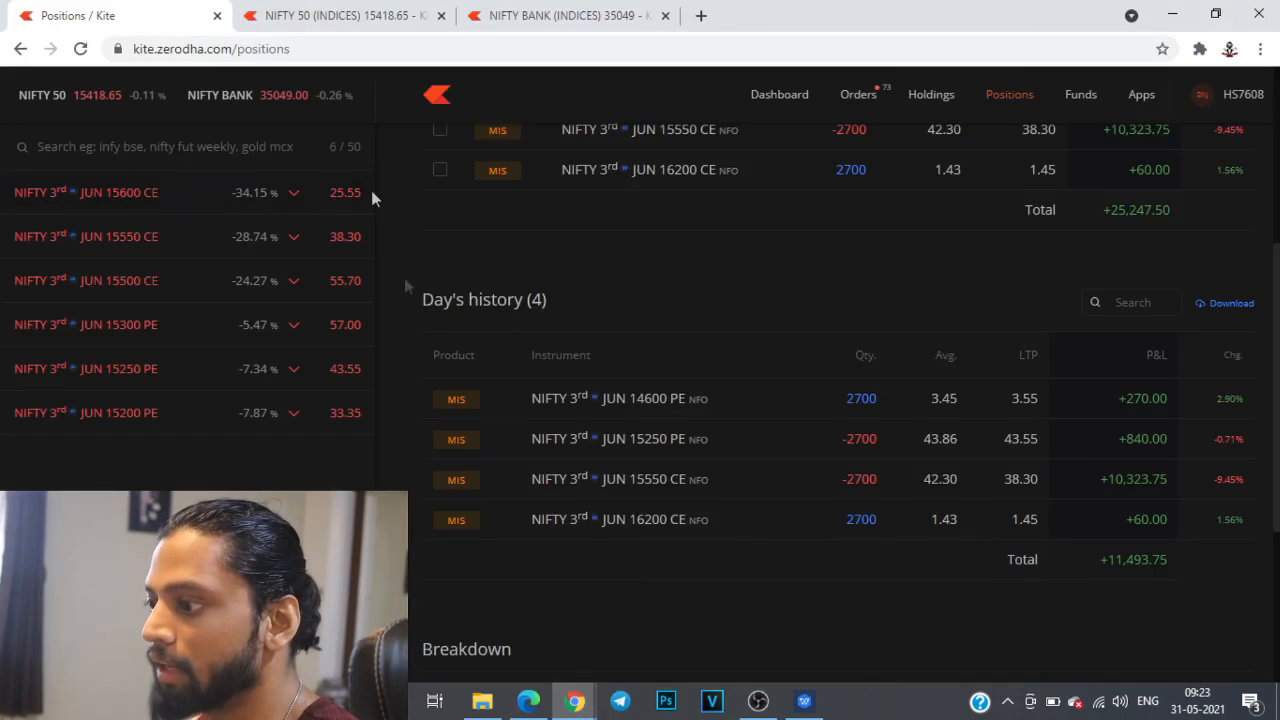
Step: Bring up the NIFTY BANK five-minute index chart to check its levels
click(564, 16)
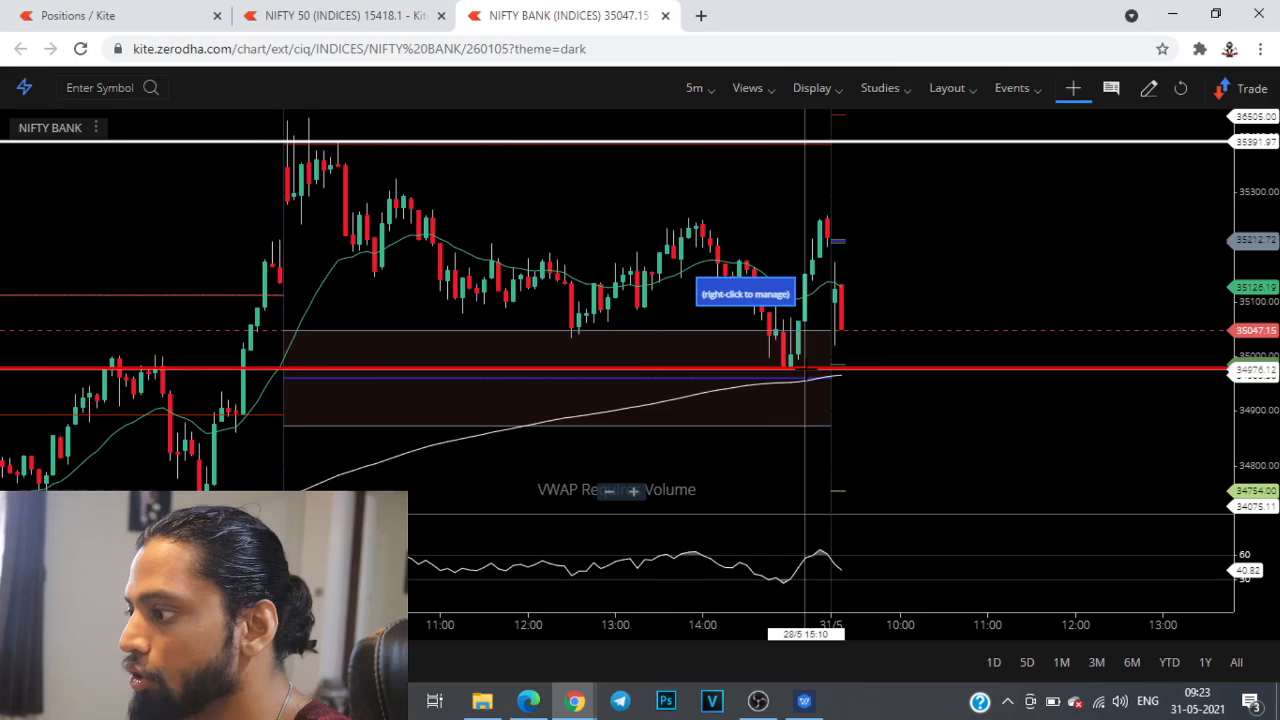
mouse_move(878, 330)
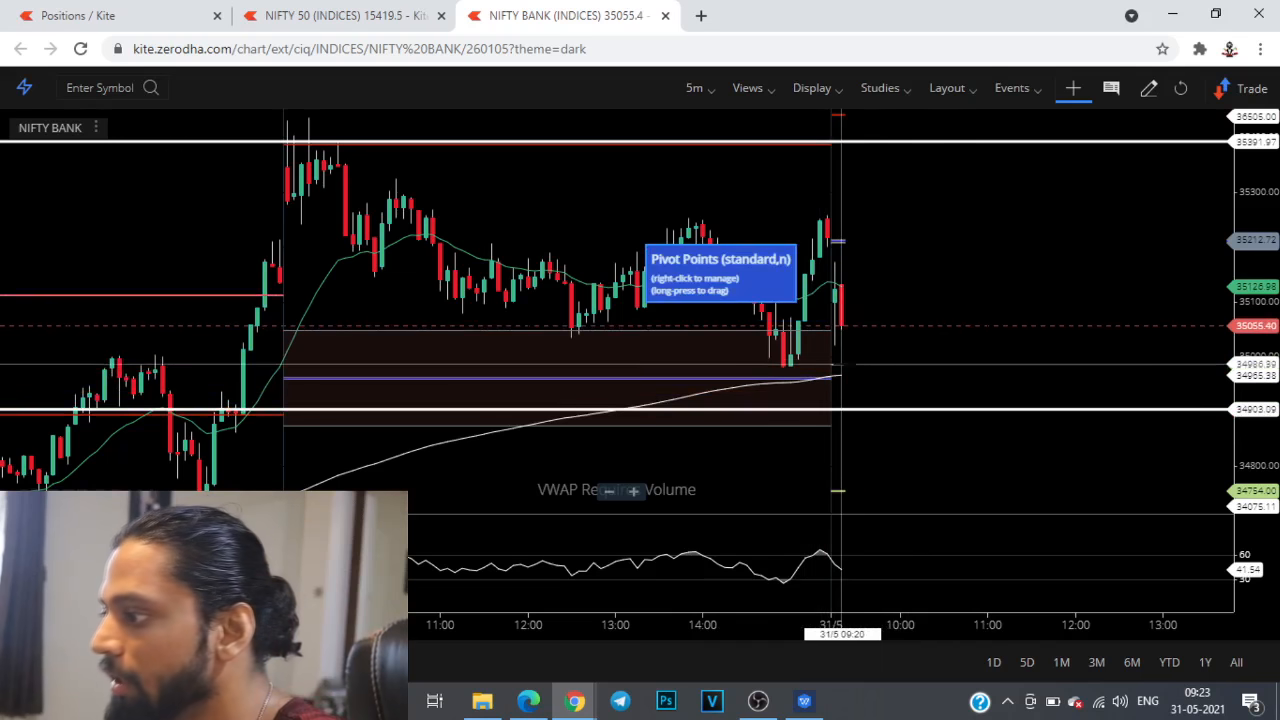
mouse_move(776, 376)
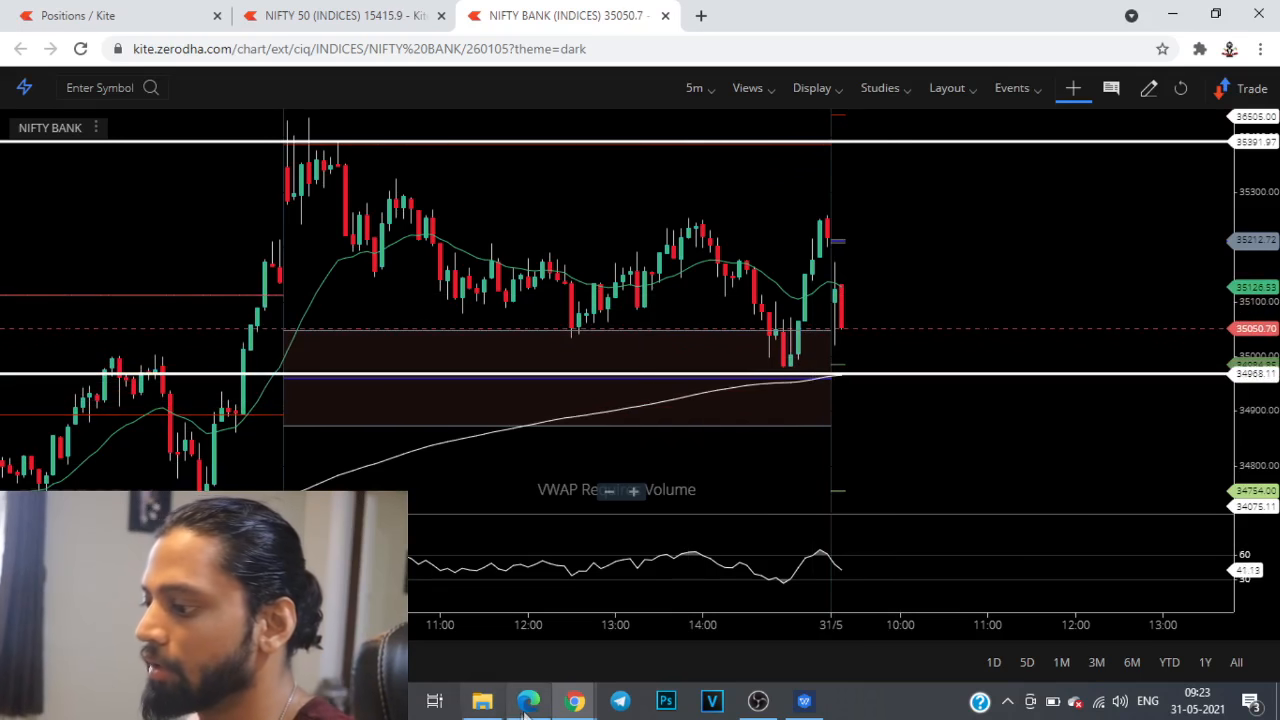
Step: Return to the Bank Nifty account and bring up actions for the BANKNIFTY JUN 35100 CE leg
click(78, 16)
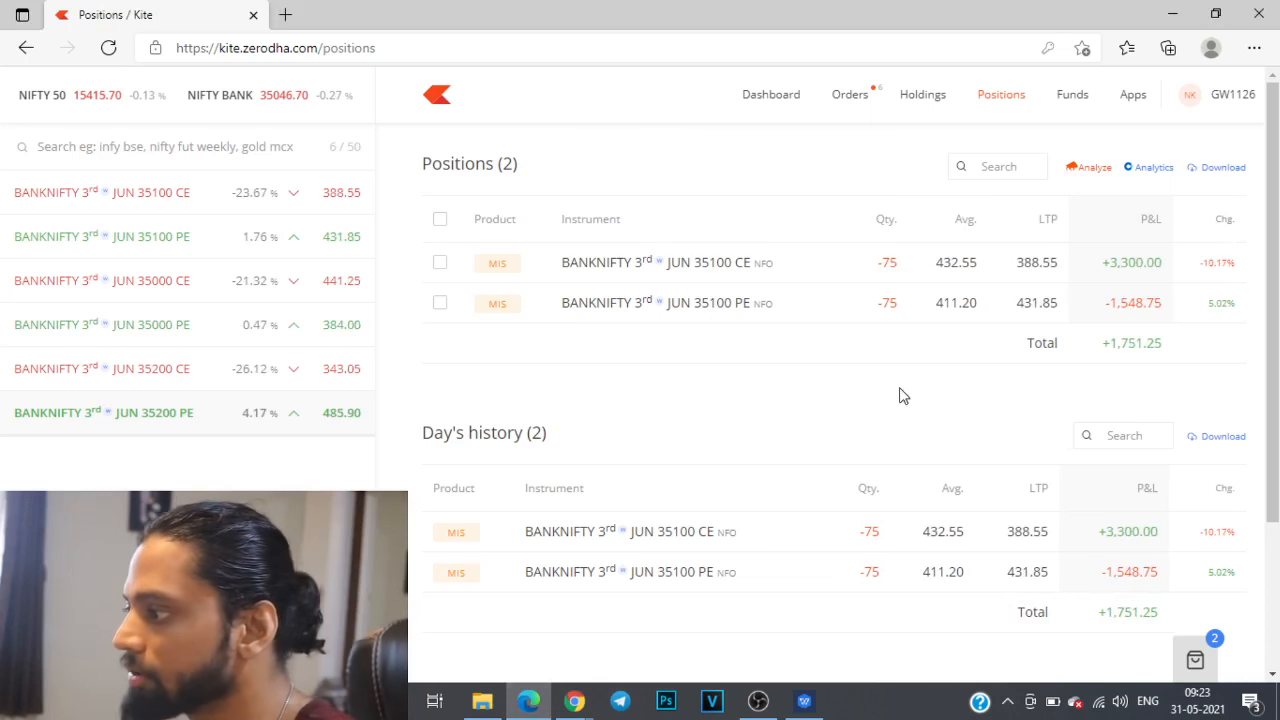
mouse_move(820, 268)
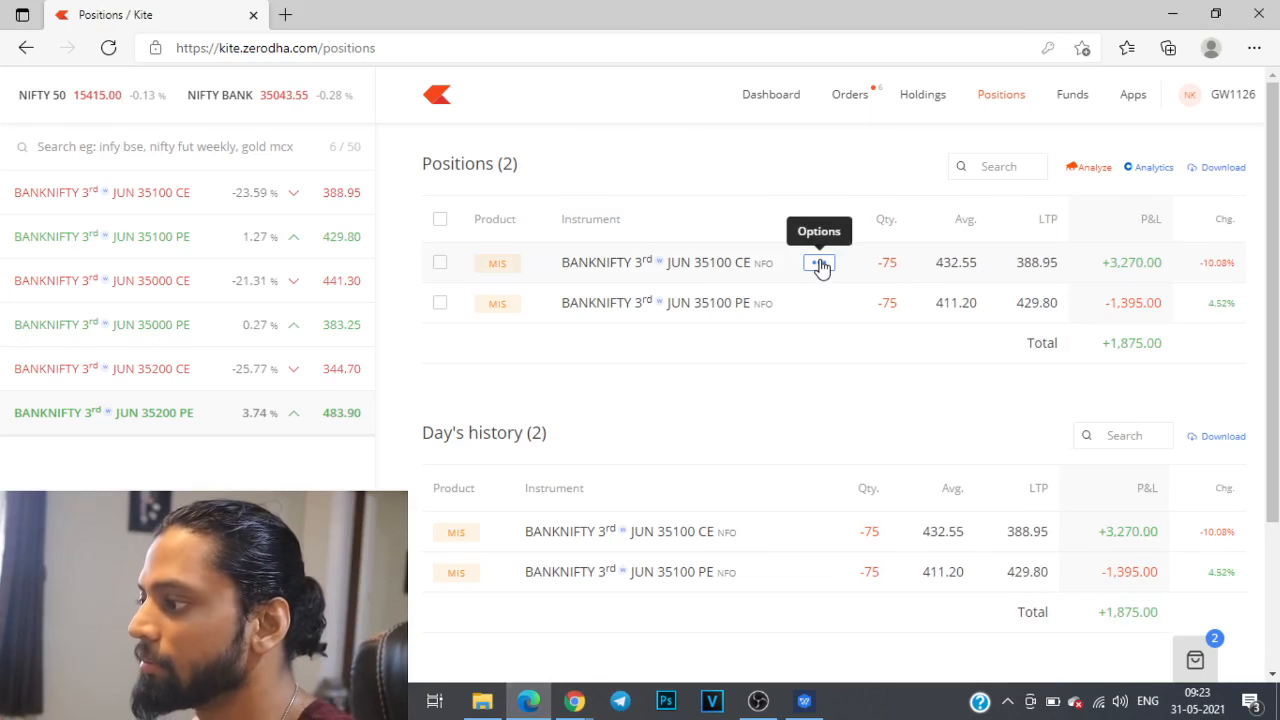
click(820, 264)
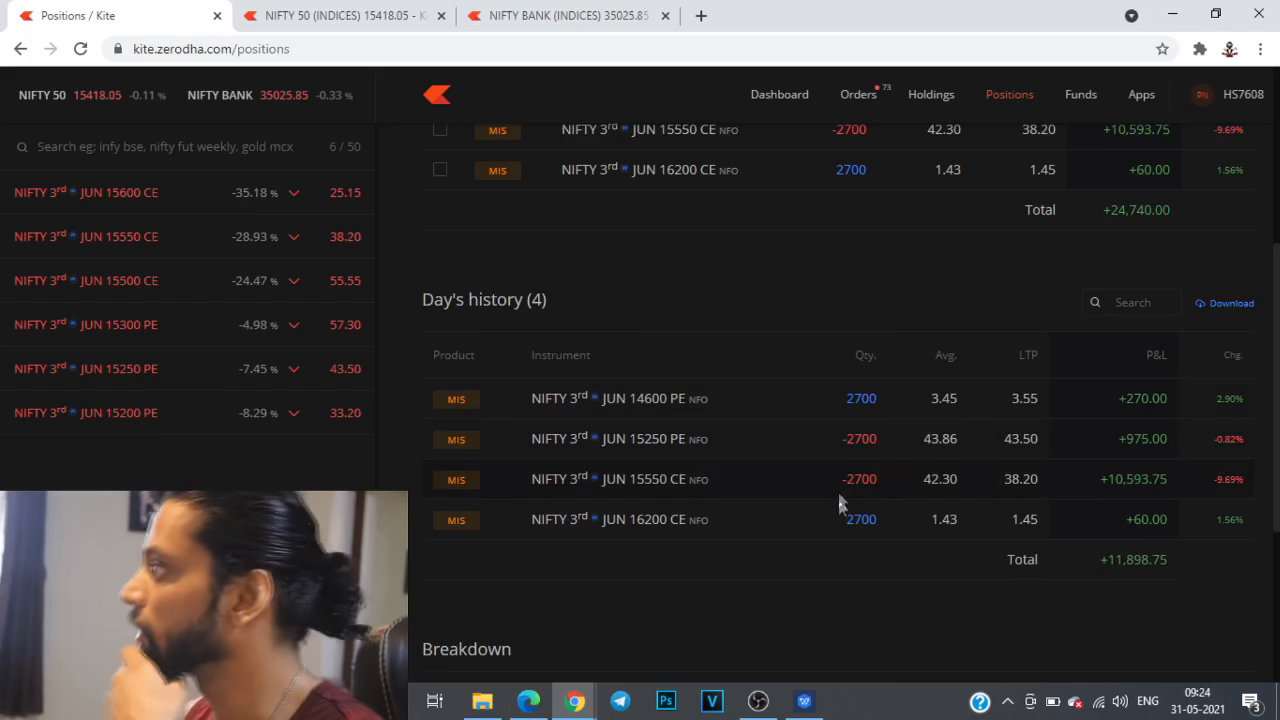
mouse_move(758, 700)
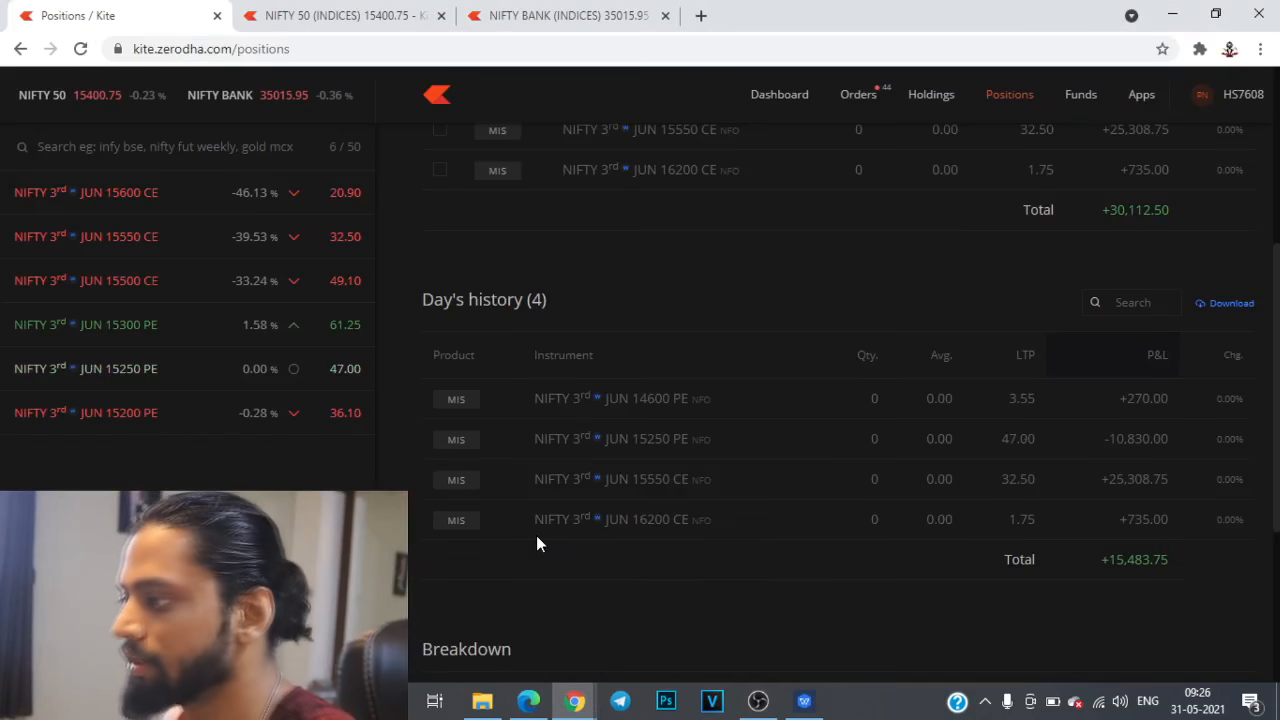
Step: Check the NIFTY 50 chart, then return to positions showing all four Nifty legs exited at +15,483.75
click(340, 16)
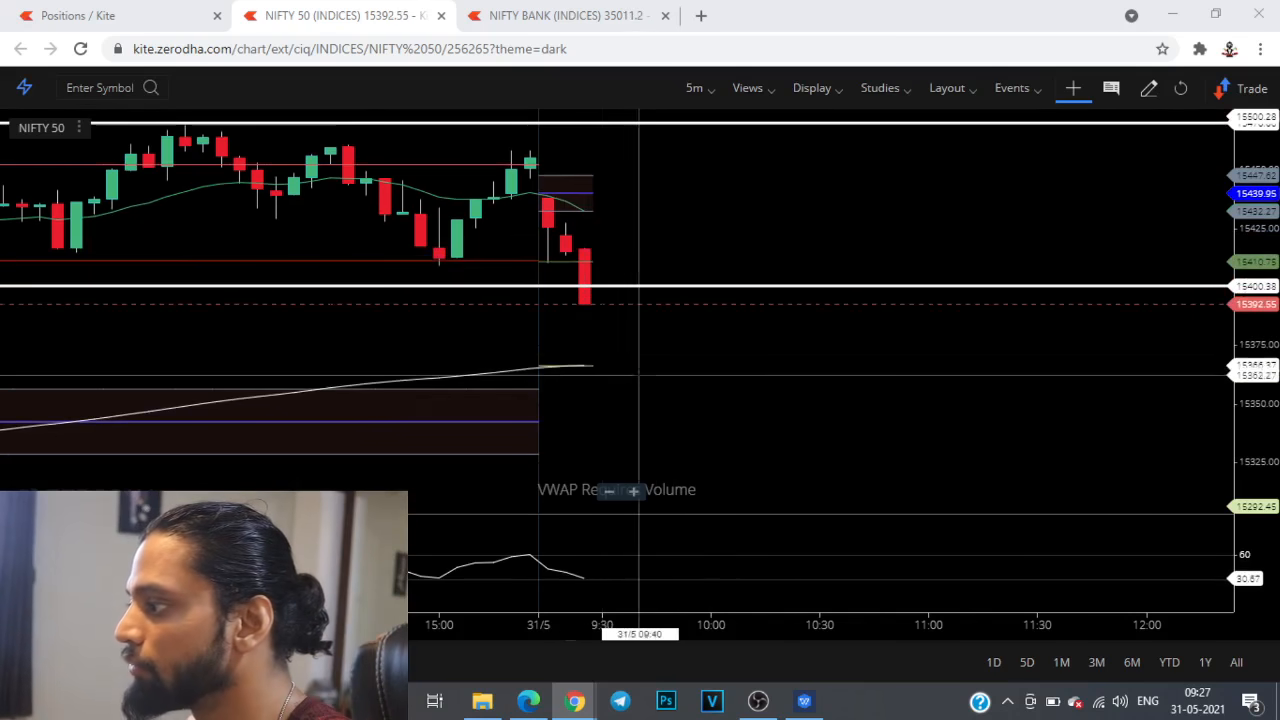
click(78, 16)
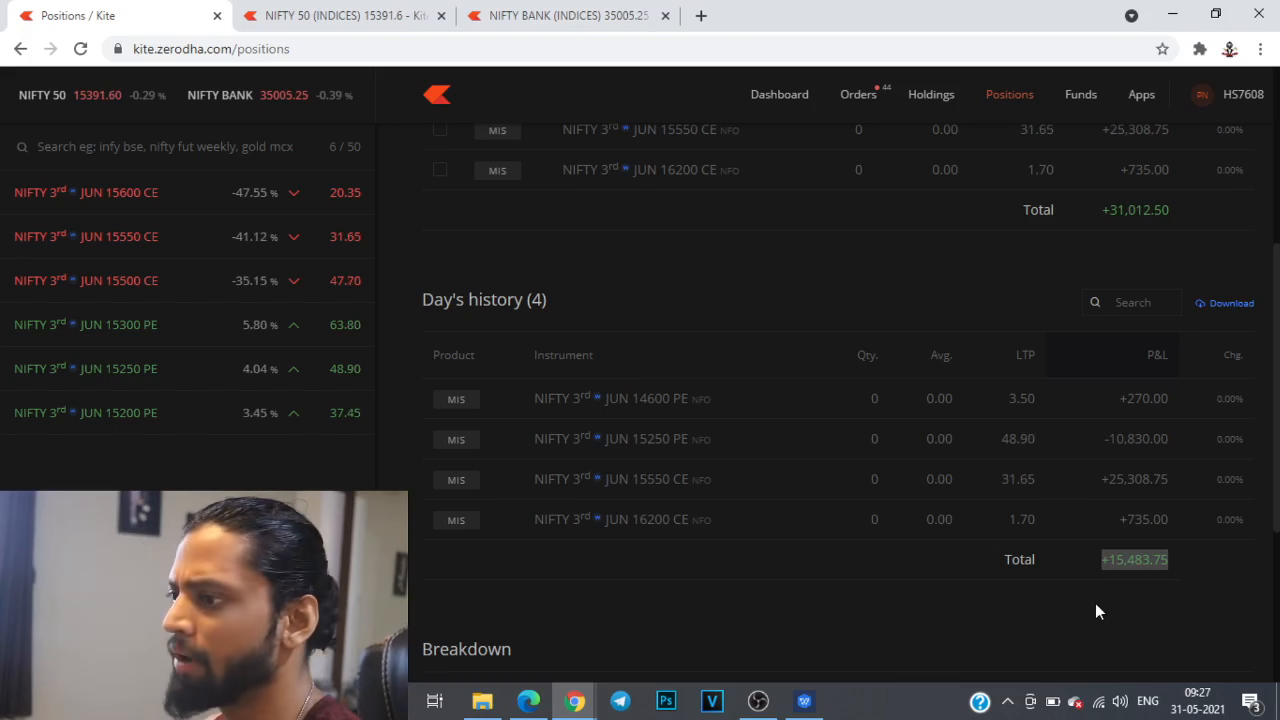
mouse_move(750, 416)
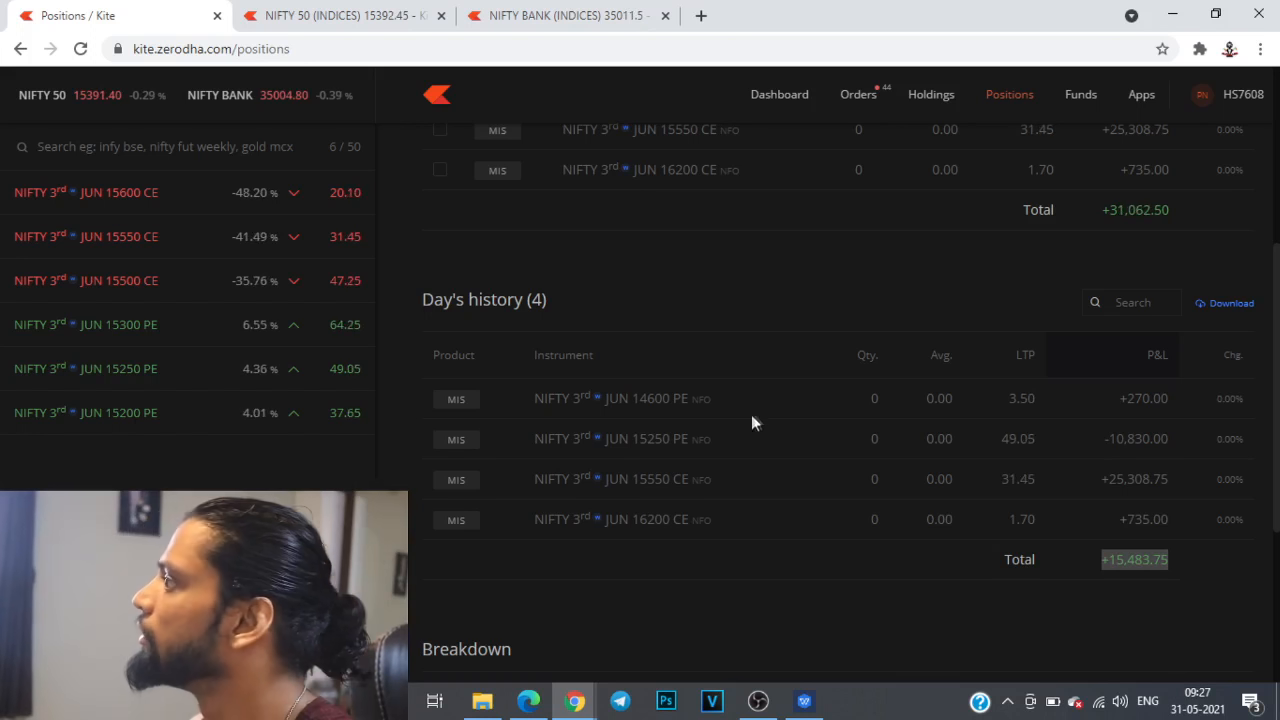
mouse_move(1008, 548)
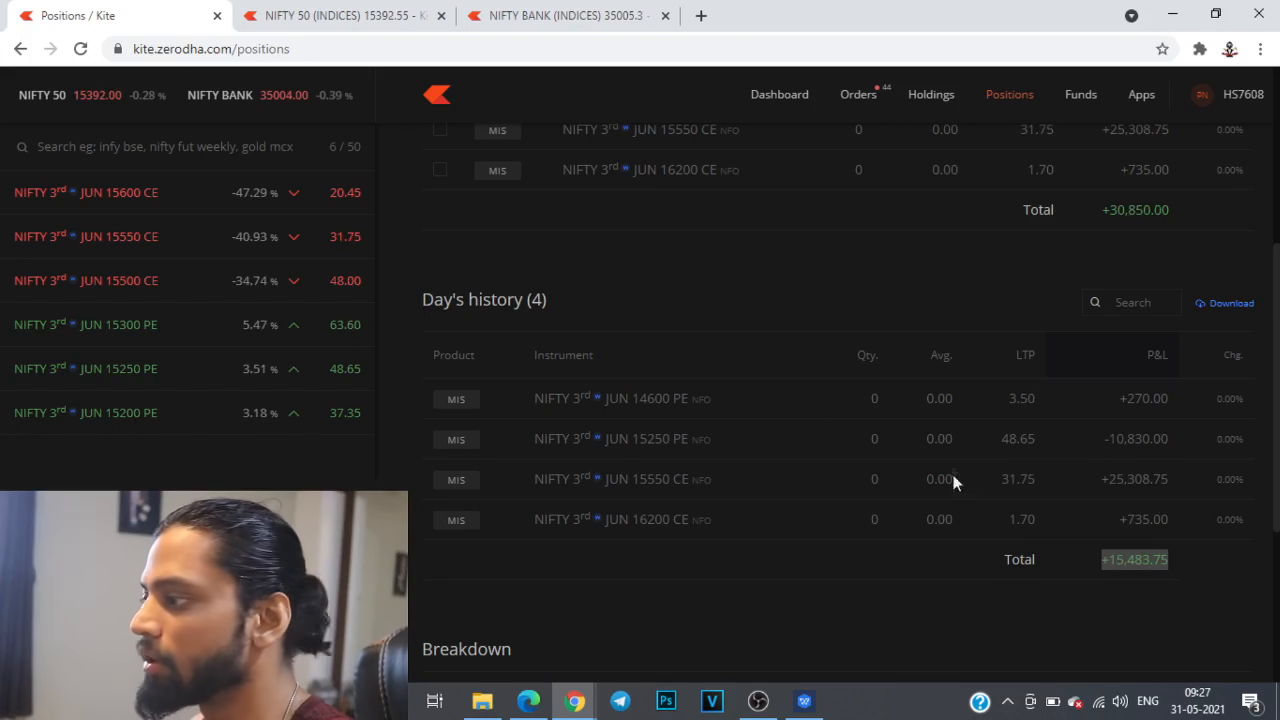
mouse_move(852, 564)
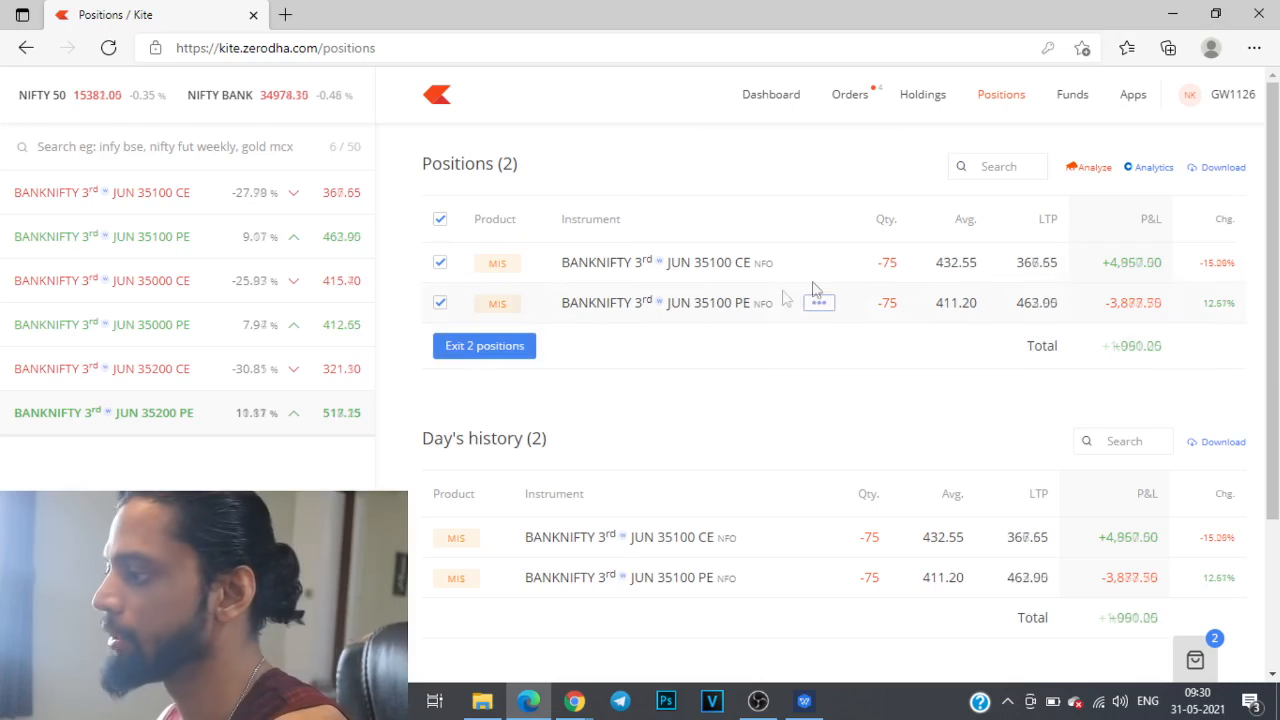
Step: Exit both BANKNIFTY JUN 35100 straddle legs, leaving zero quantity and +1,210.00 for the day
click(440, 302)
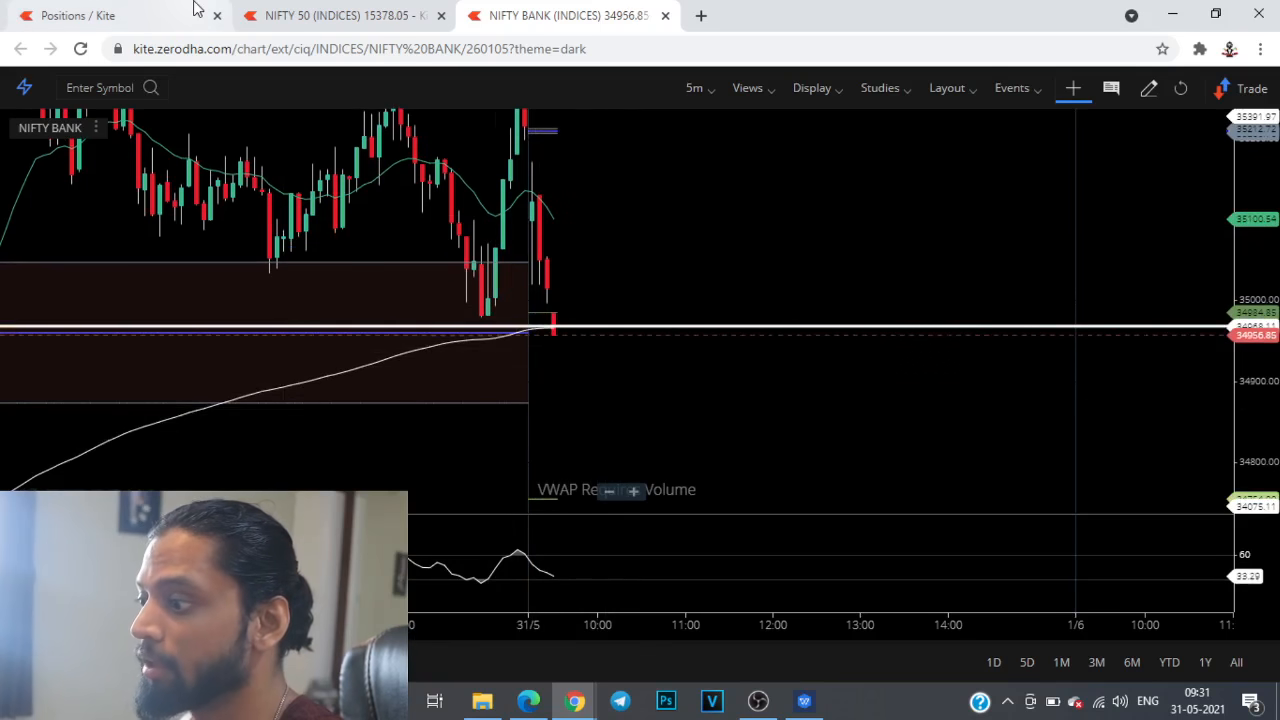
click(78, 16)
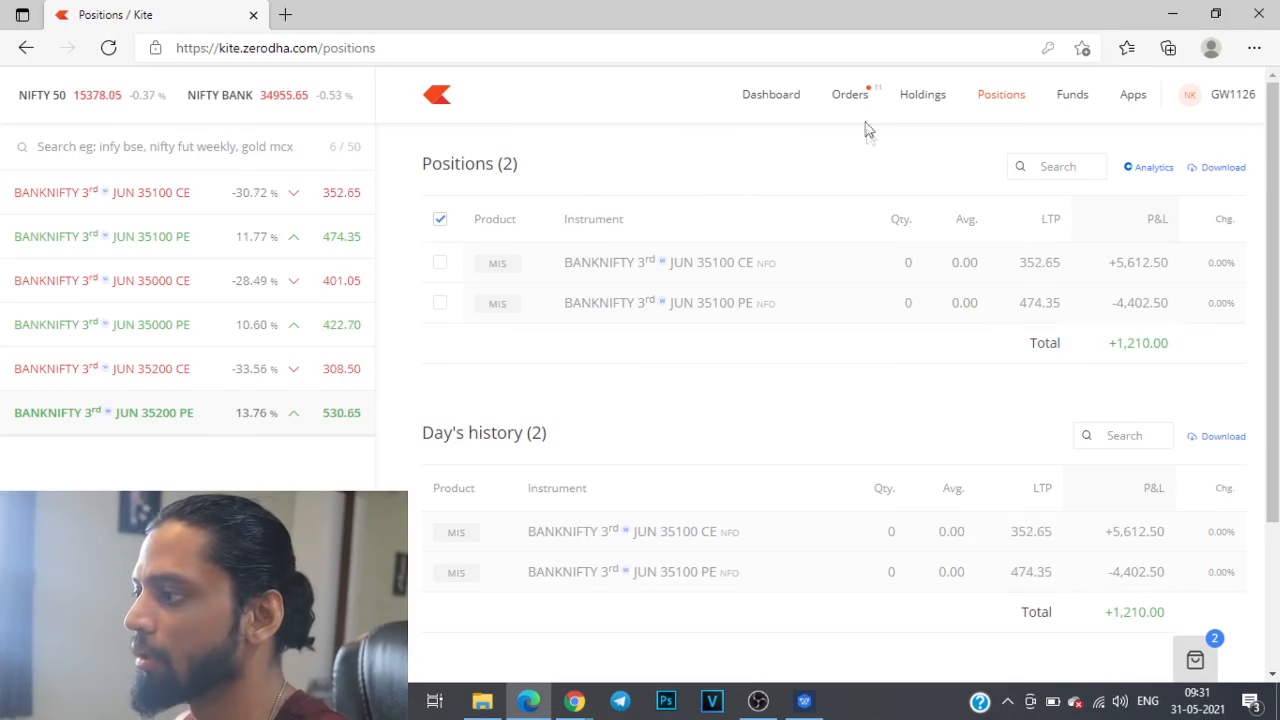
mouse_move(380, 256)
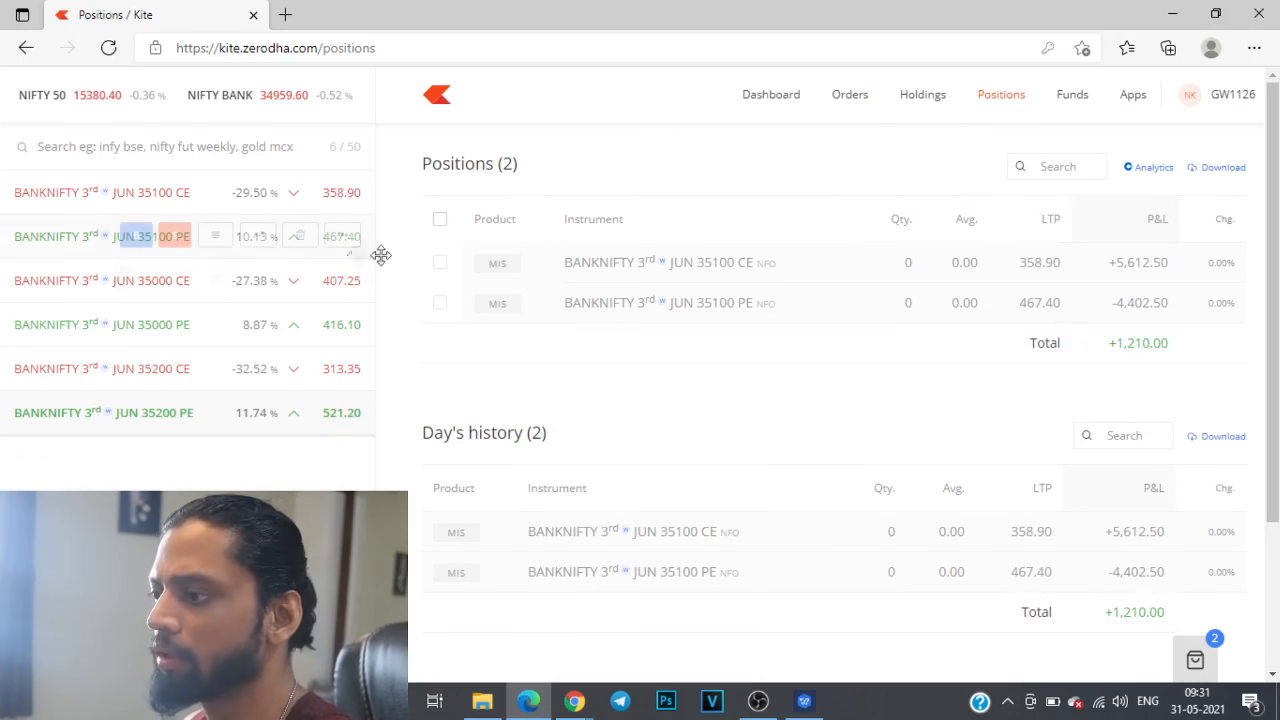
mouse_move(574, 700)
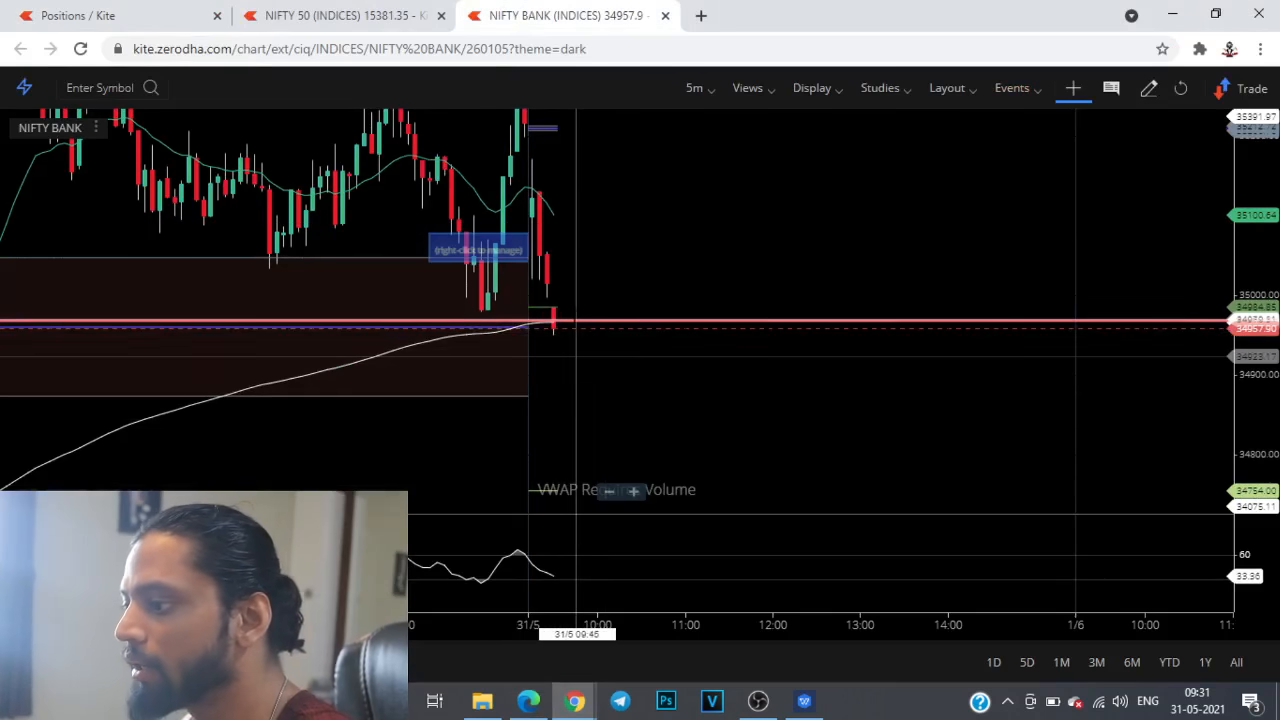
mouse_move(612, 516)
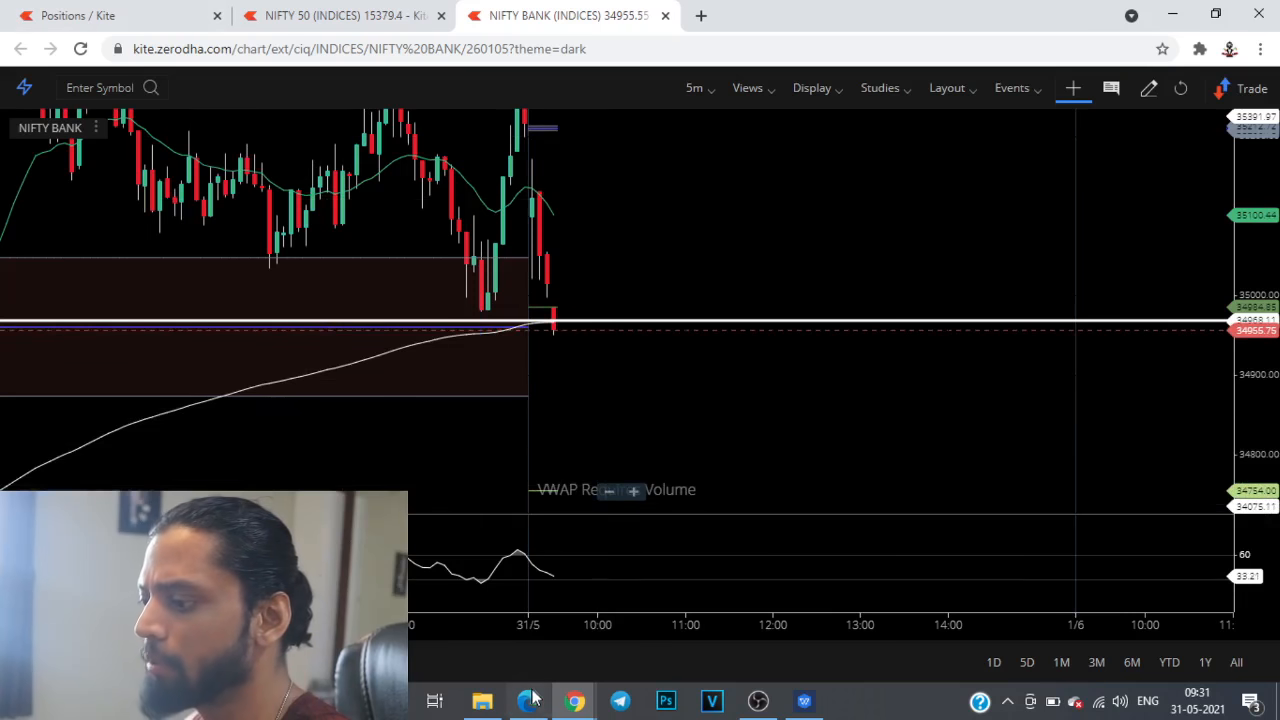
Step: Return to positions to view the day's history of six Nifty trades totalling +16,672.50
click(78, 16)
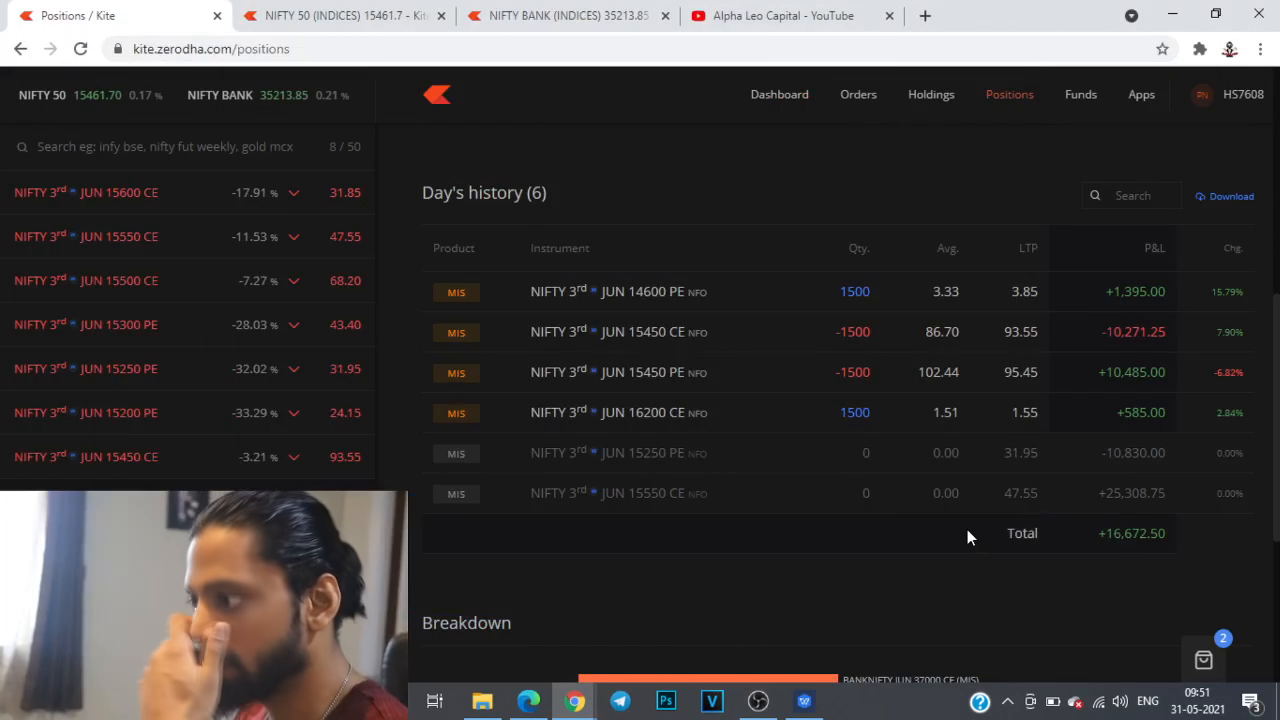
click(340, 16)
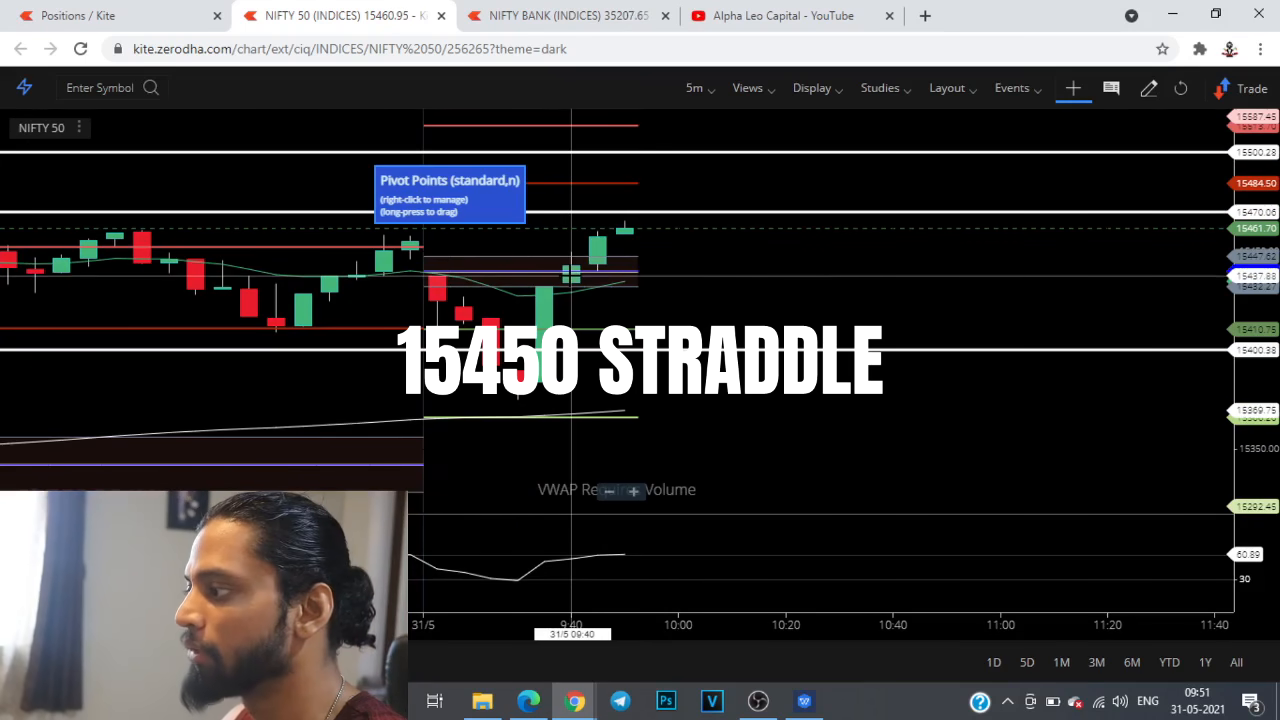
click(78, 16)
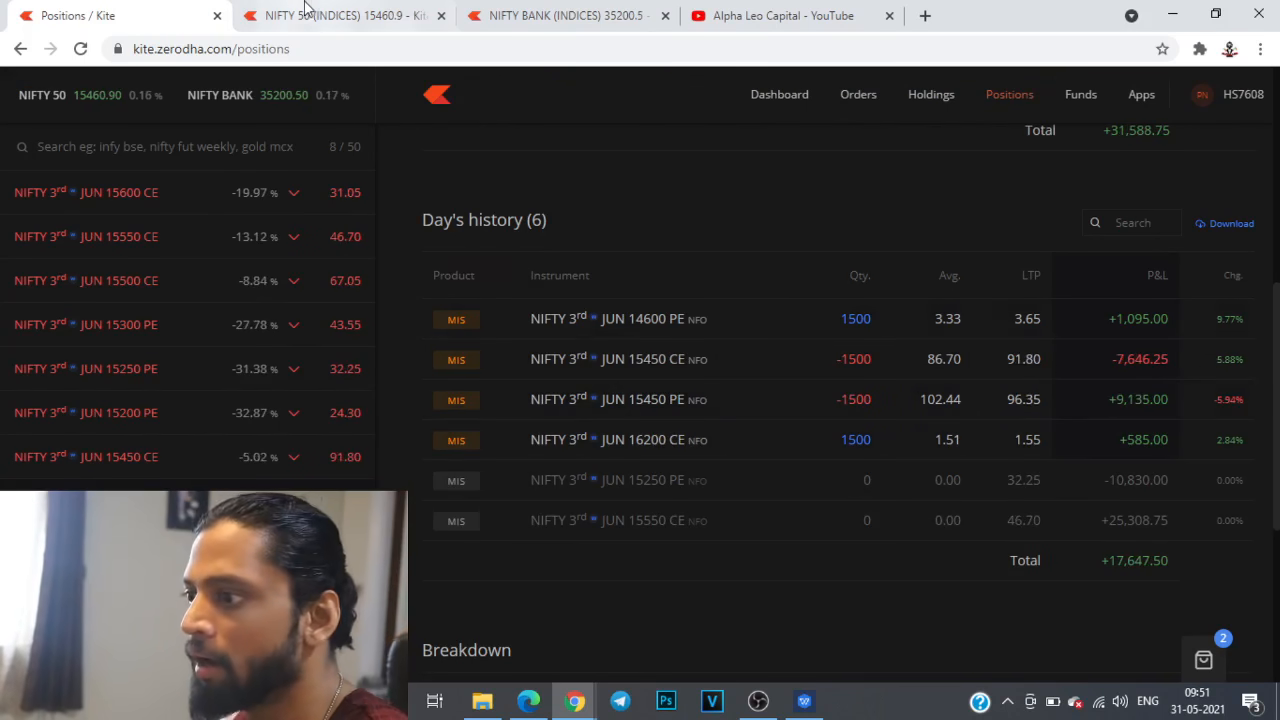
click(344, 16)
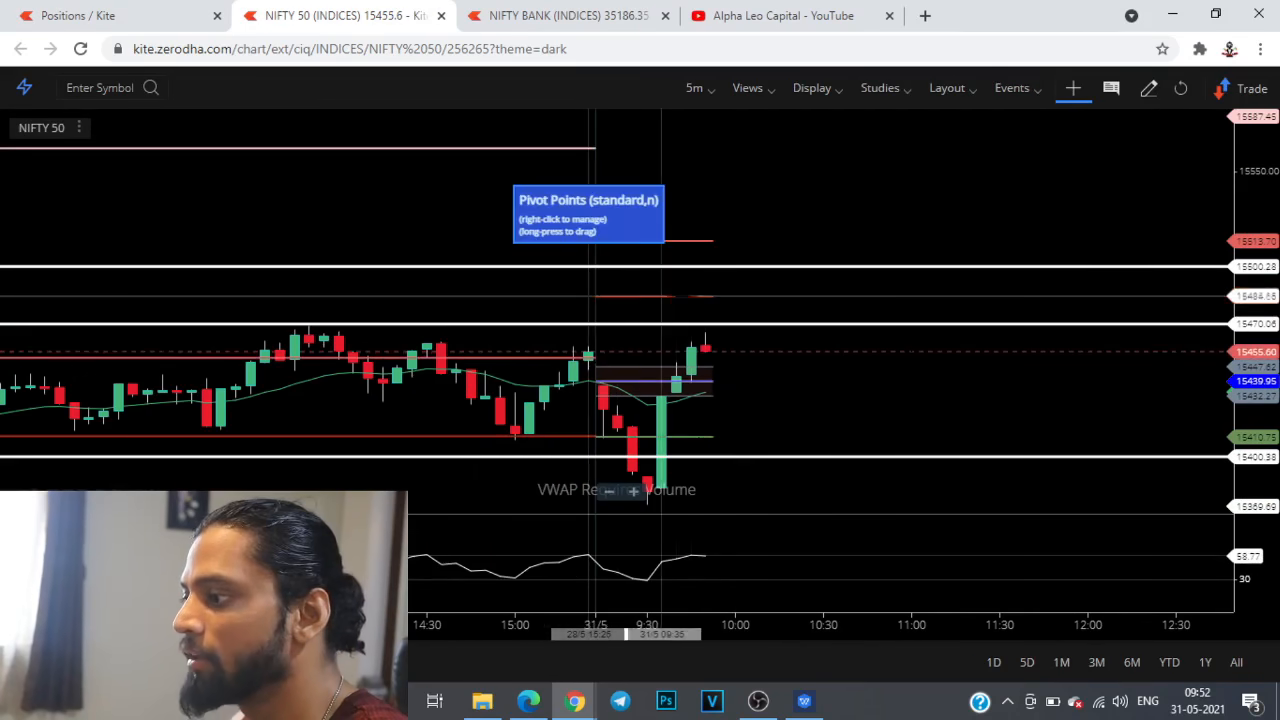
click(78, 16)
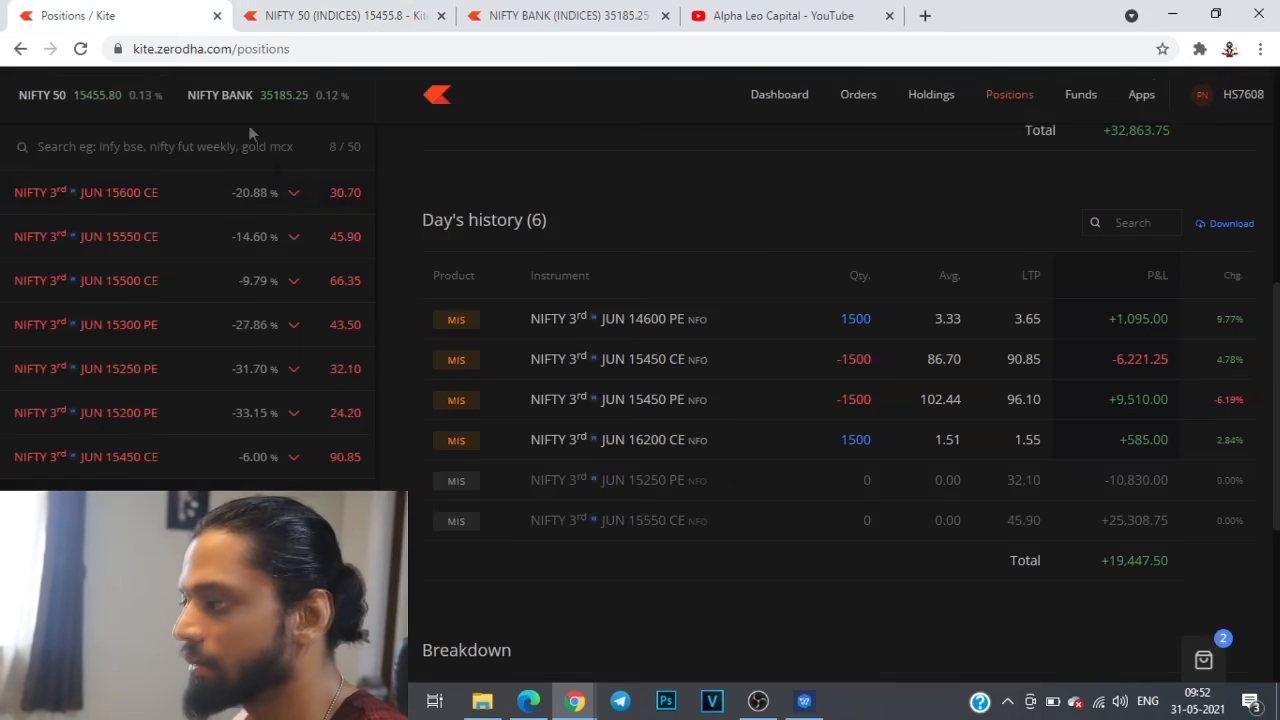
click(344, 16)
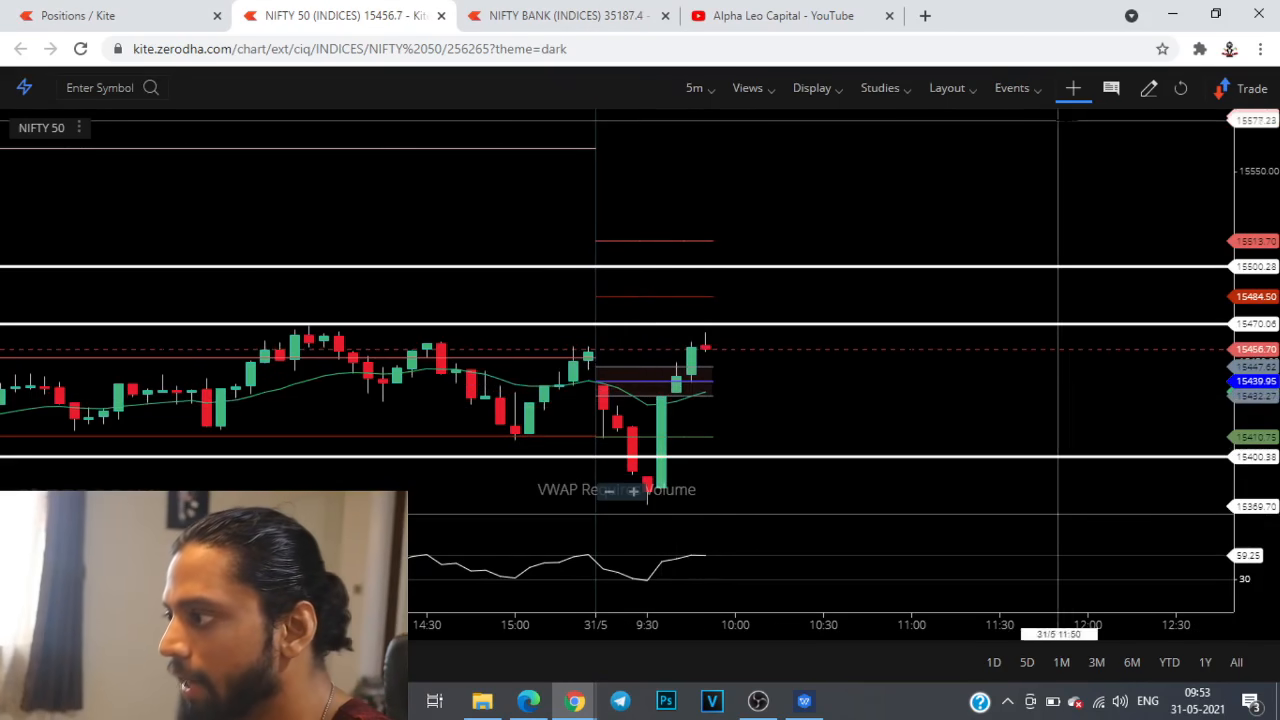
Step: Select the freehand doodle tool with a solid line style on the NIFTY 50 chart
click(1148, 88)
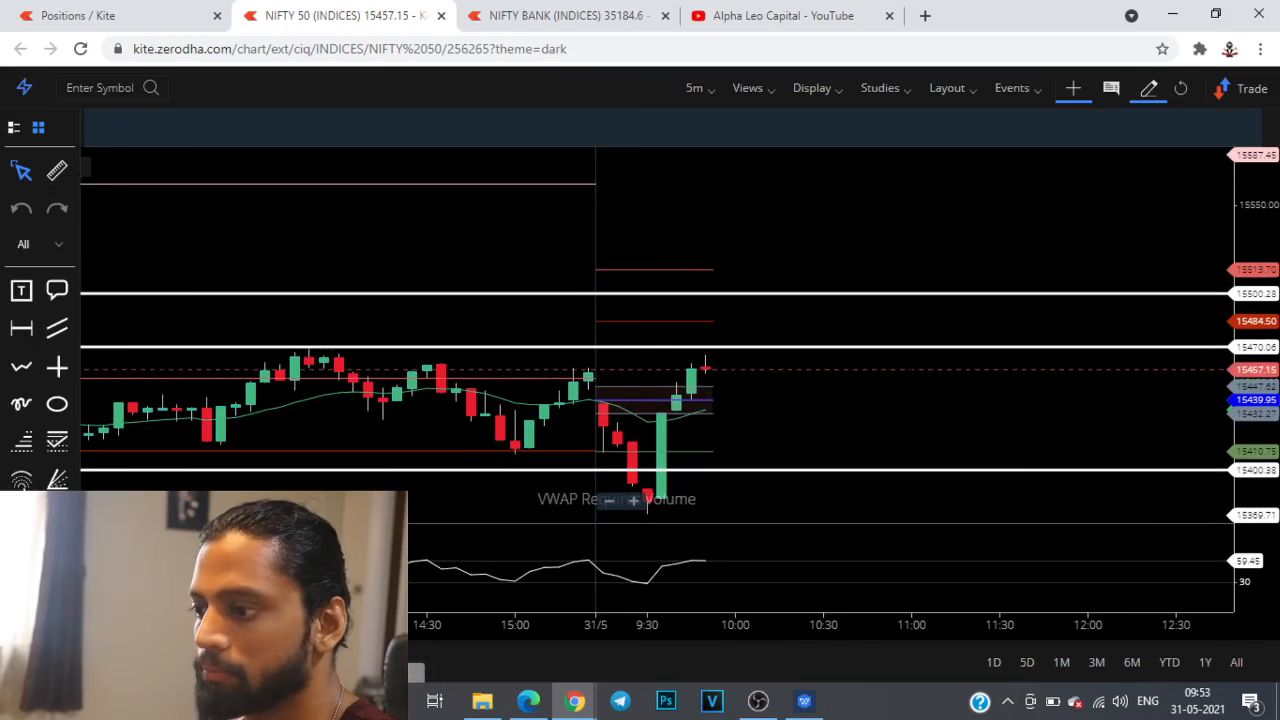
click(200, 126)
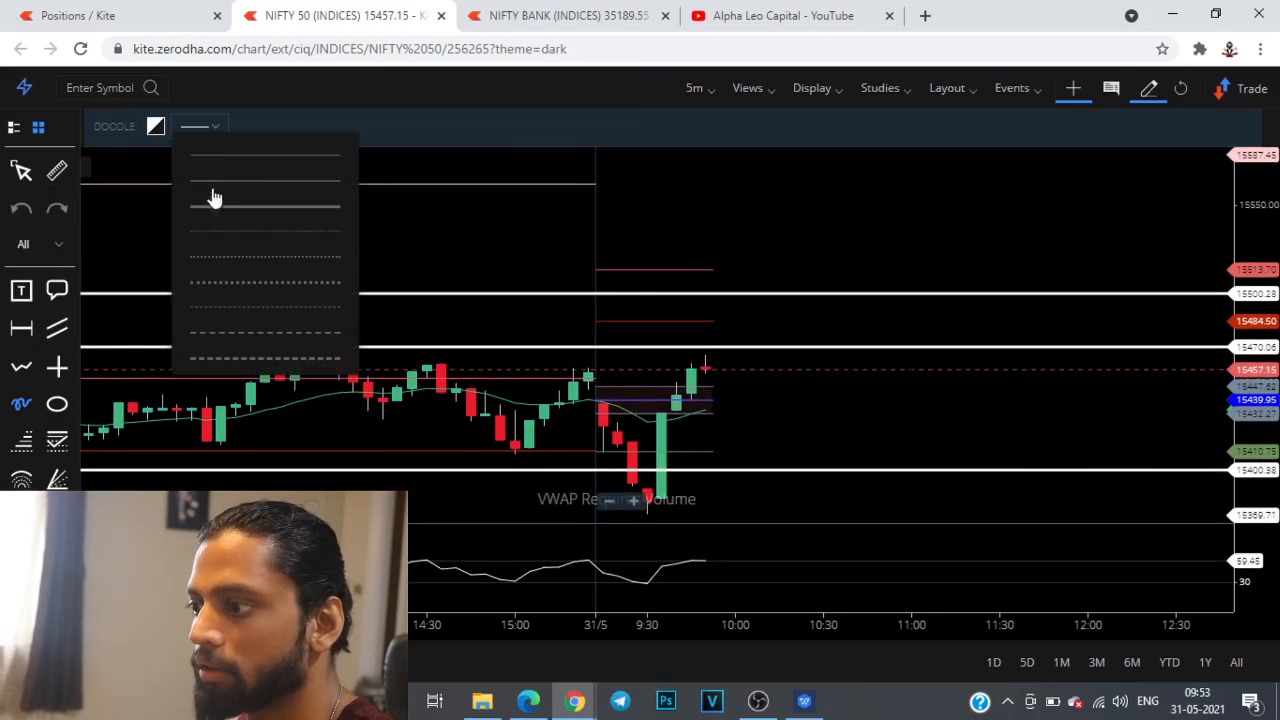
click(264, 204)
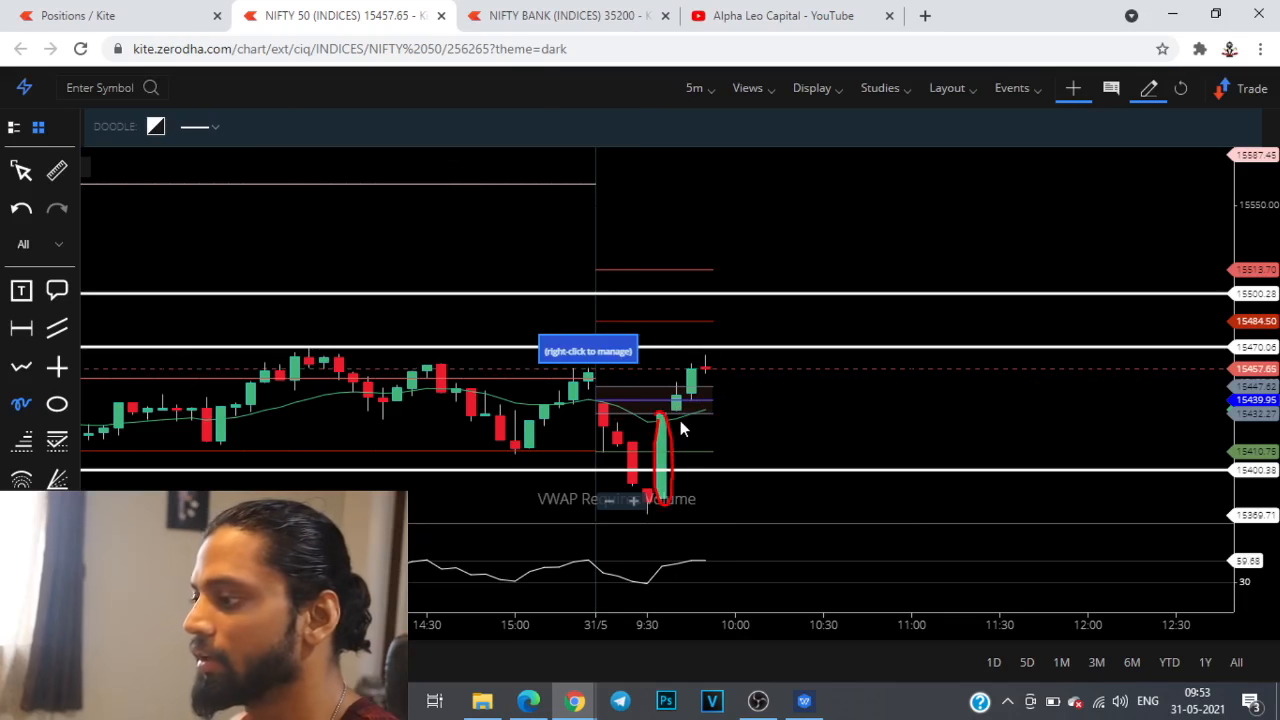
mouse_move(672, 456)
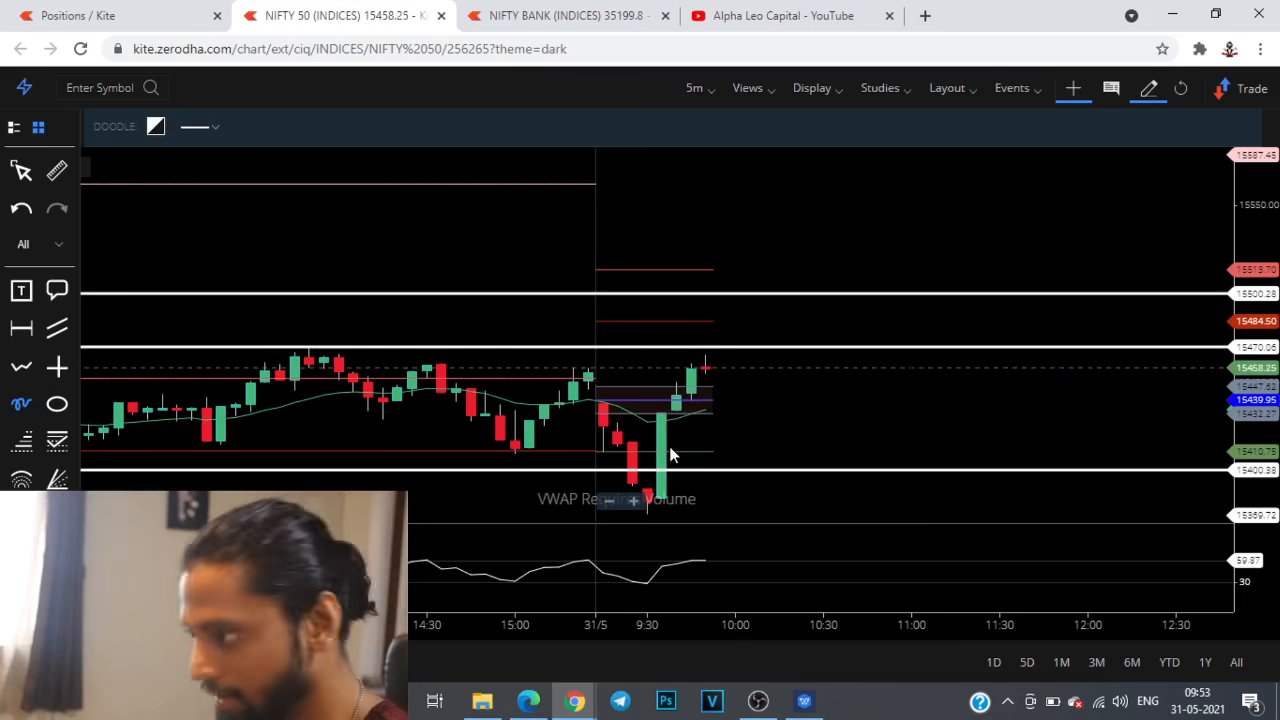
mouse_move(692, 436)
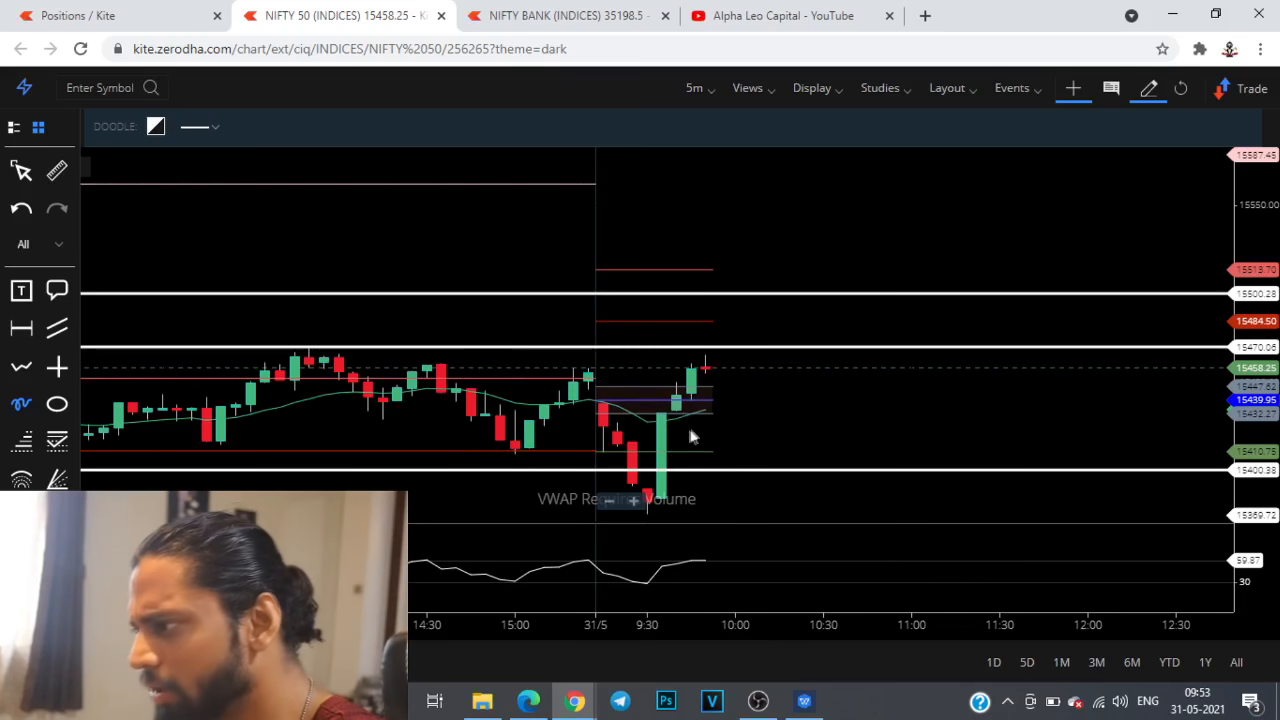
mouse_move(650, 444)
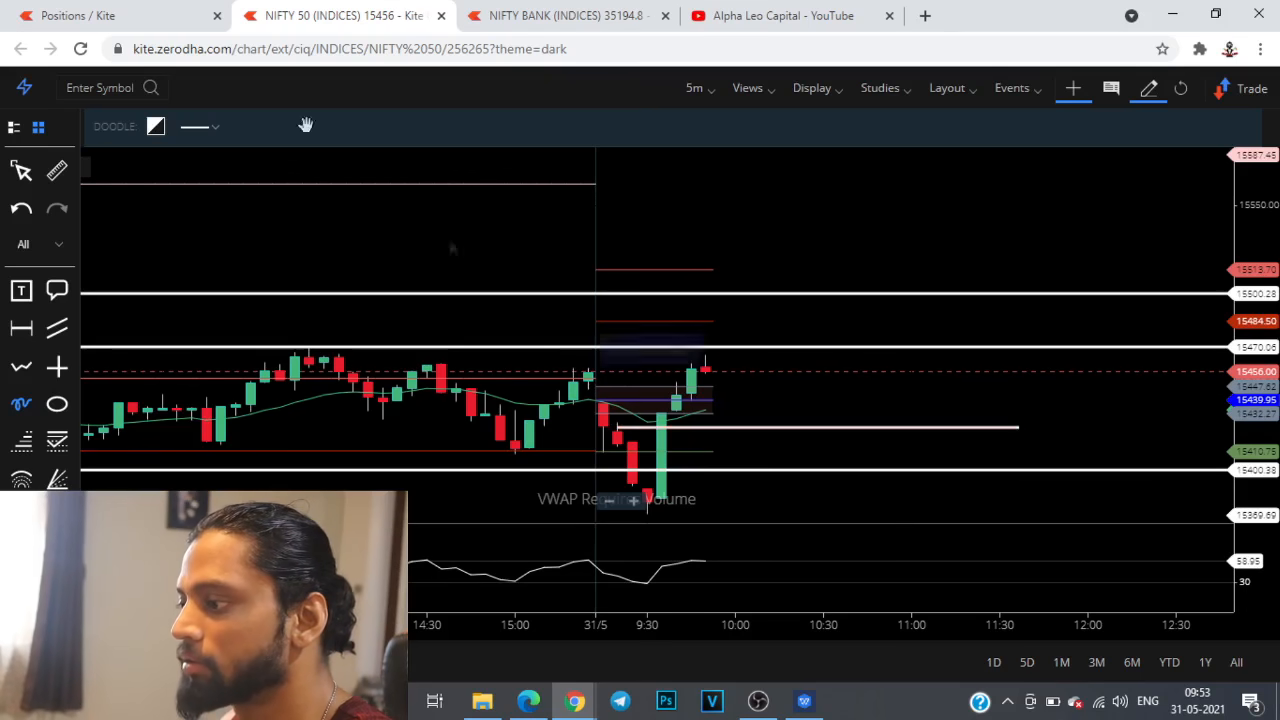
Step: Review the day's history, then bring up the Funds page with equity margin and available cash
click(78, 16)
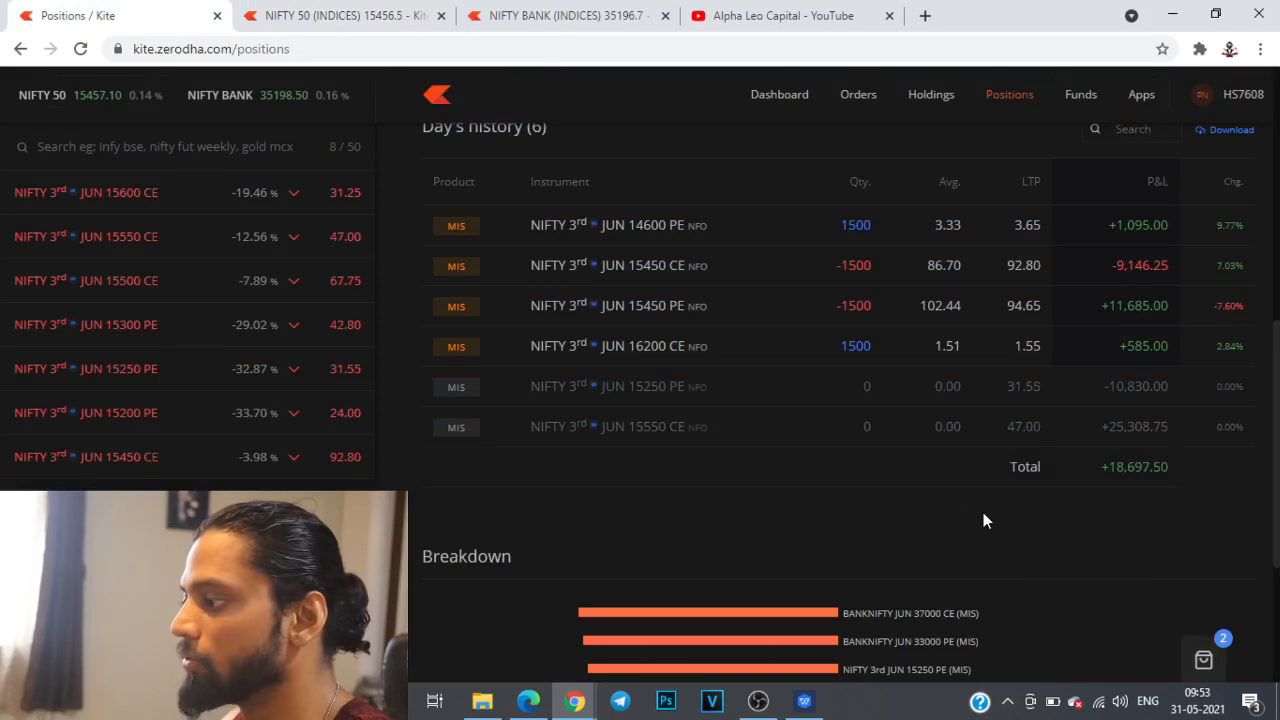
scroll(up, 3)
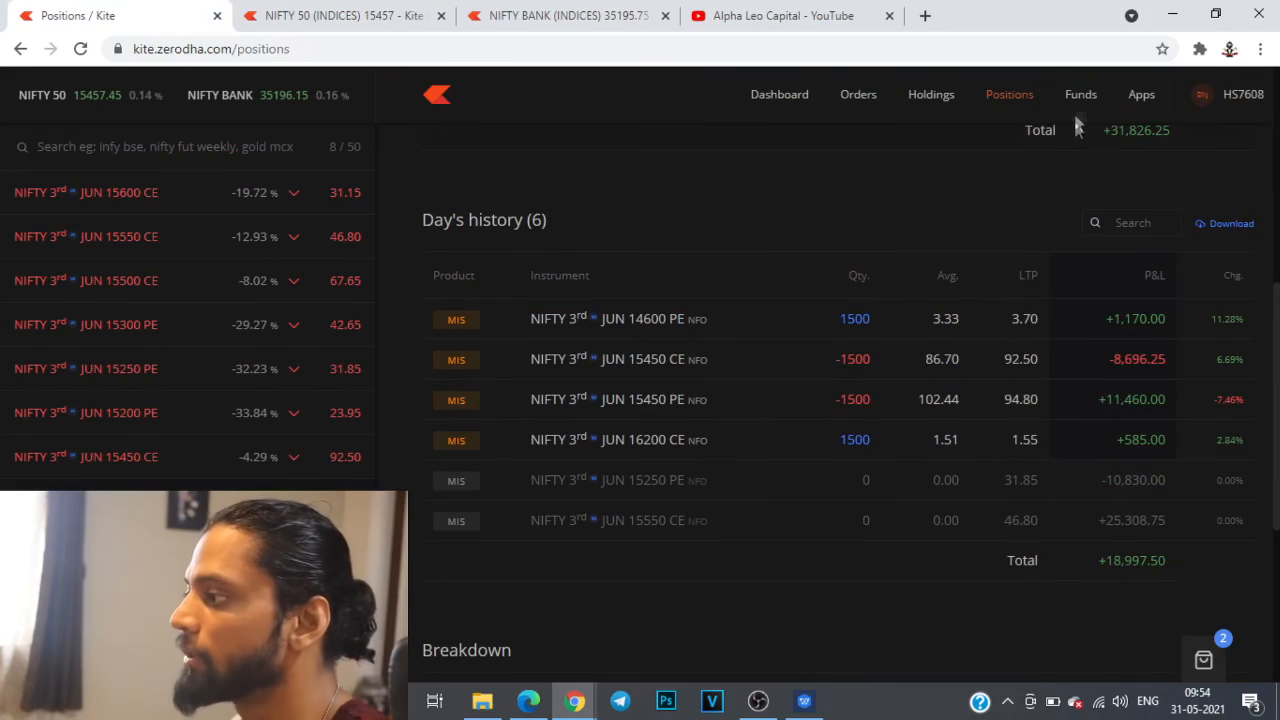
click(1080, 94)
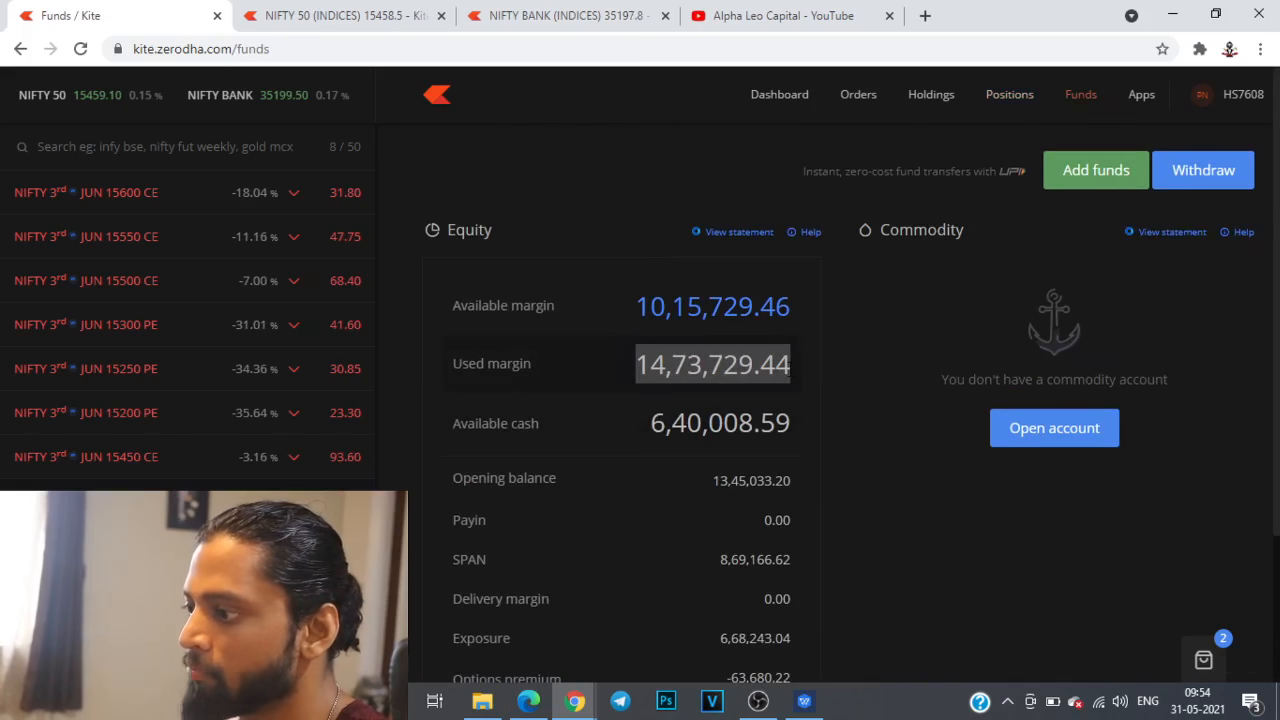
click(856, 94)
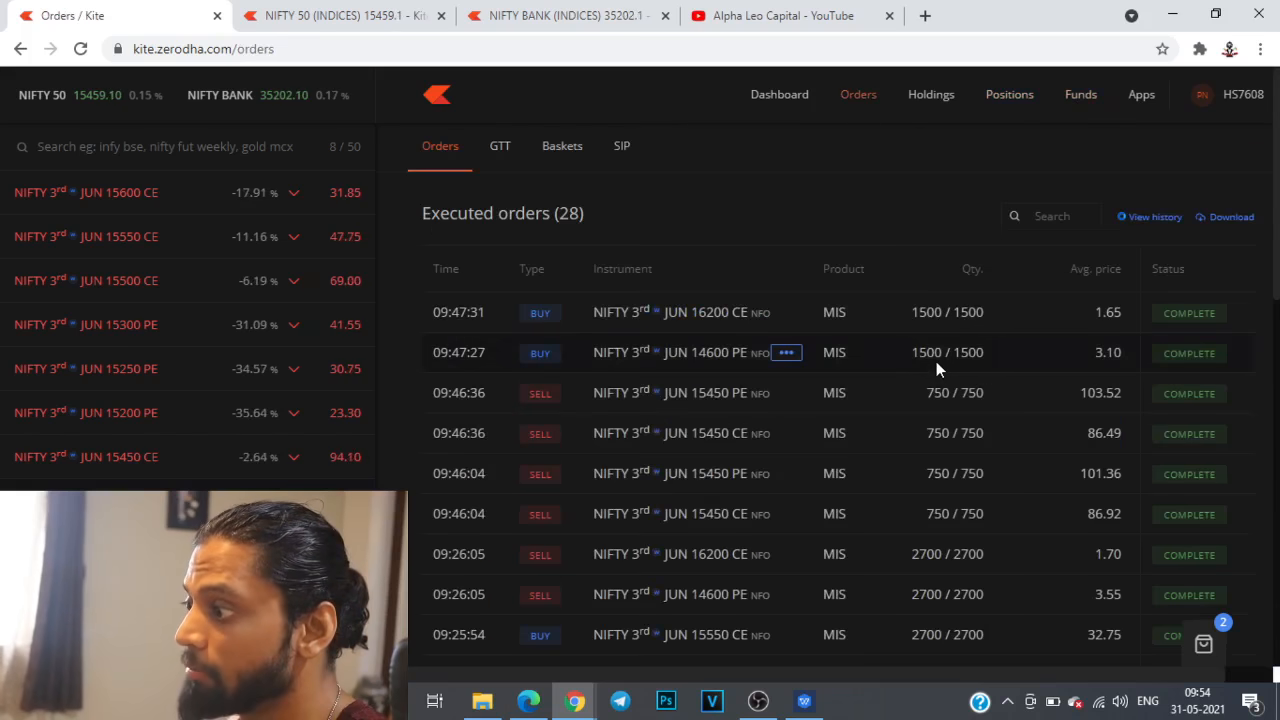
click(1008, 94)
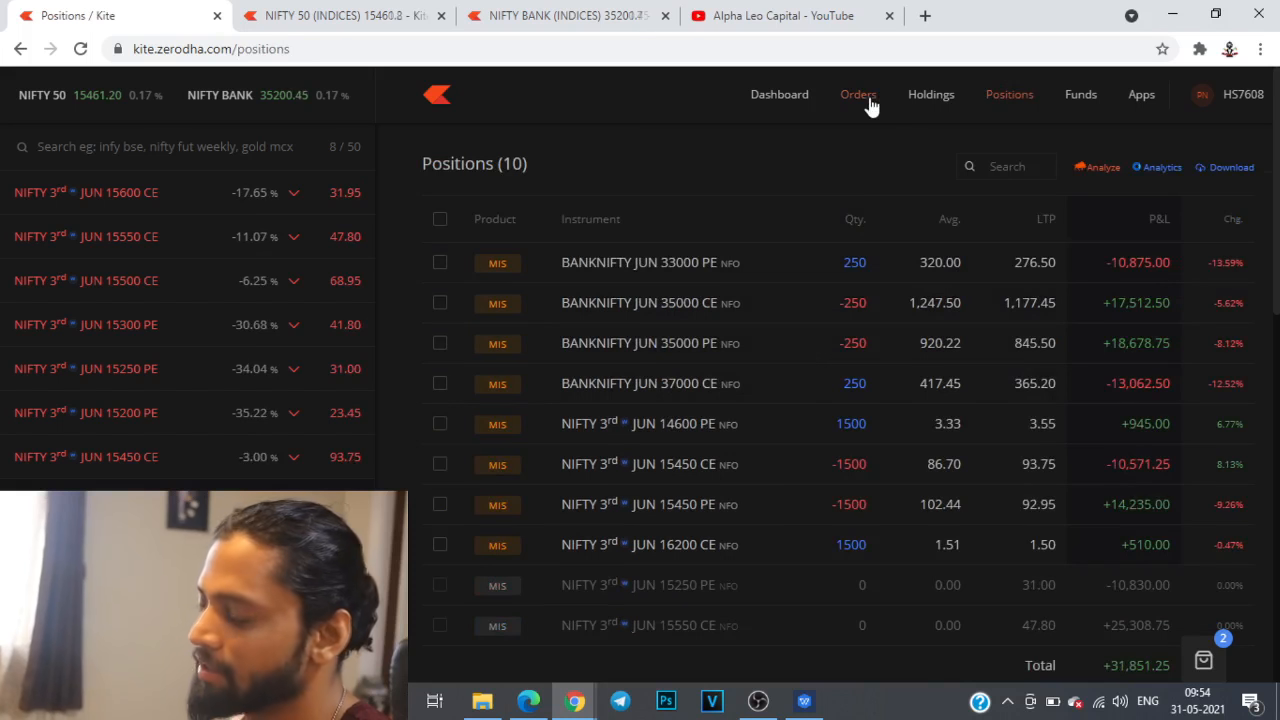
click(858, 94)
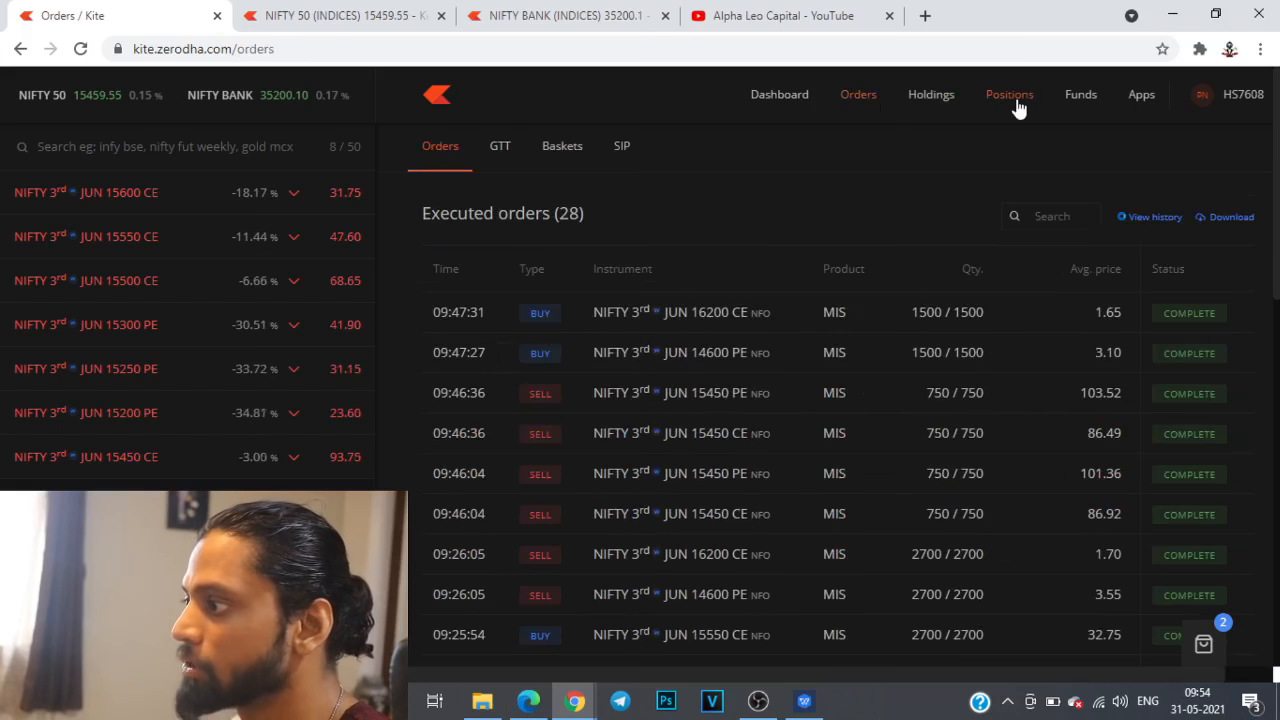
click(1008, 94)
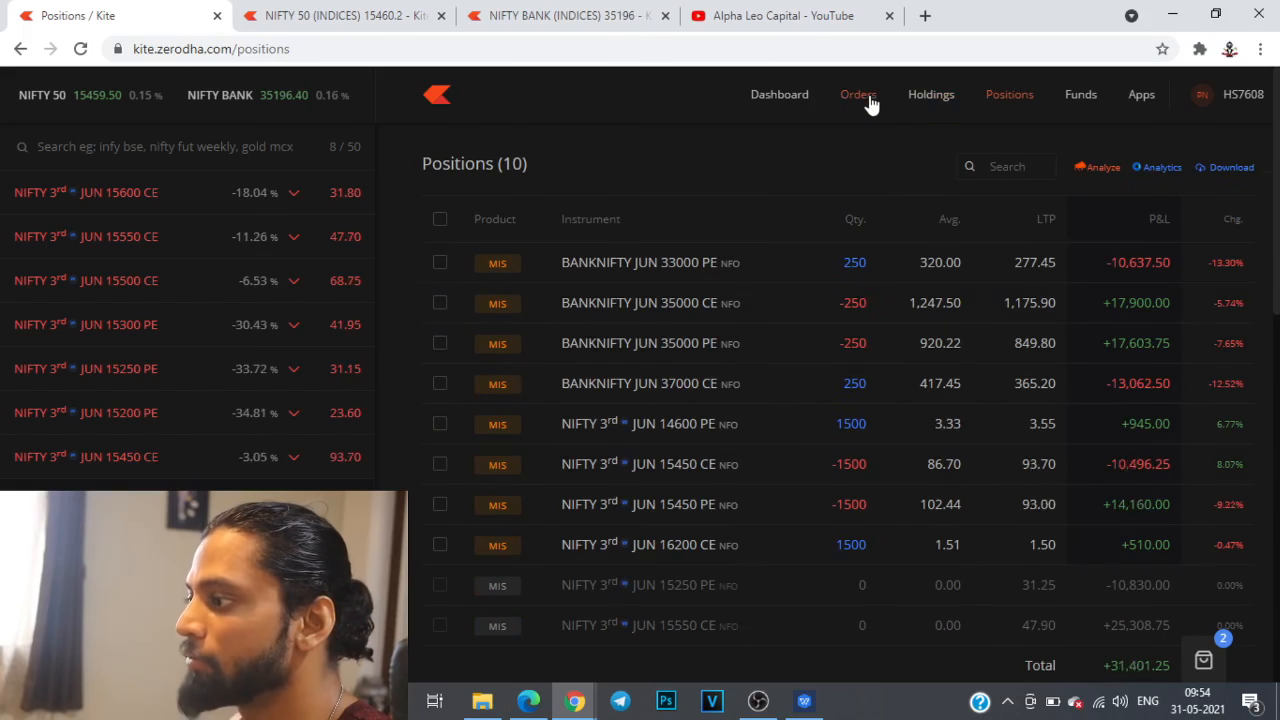
scroll(down, 3)
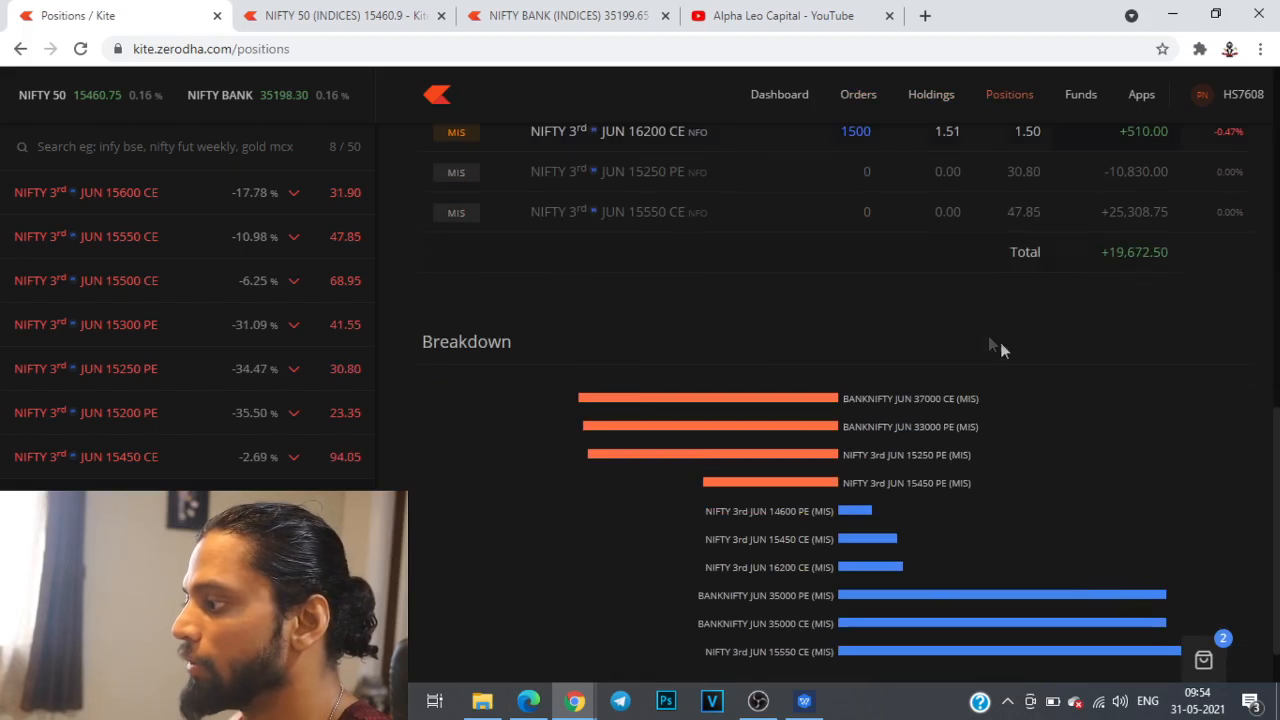
scroll(up, 3)
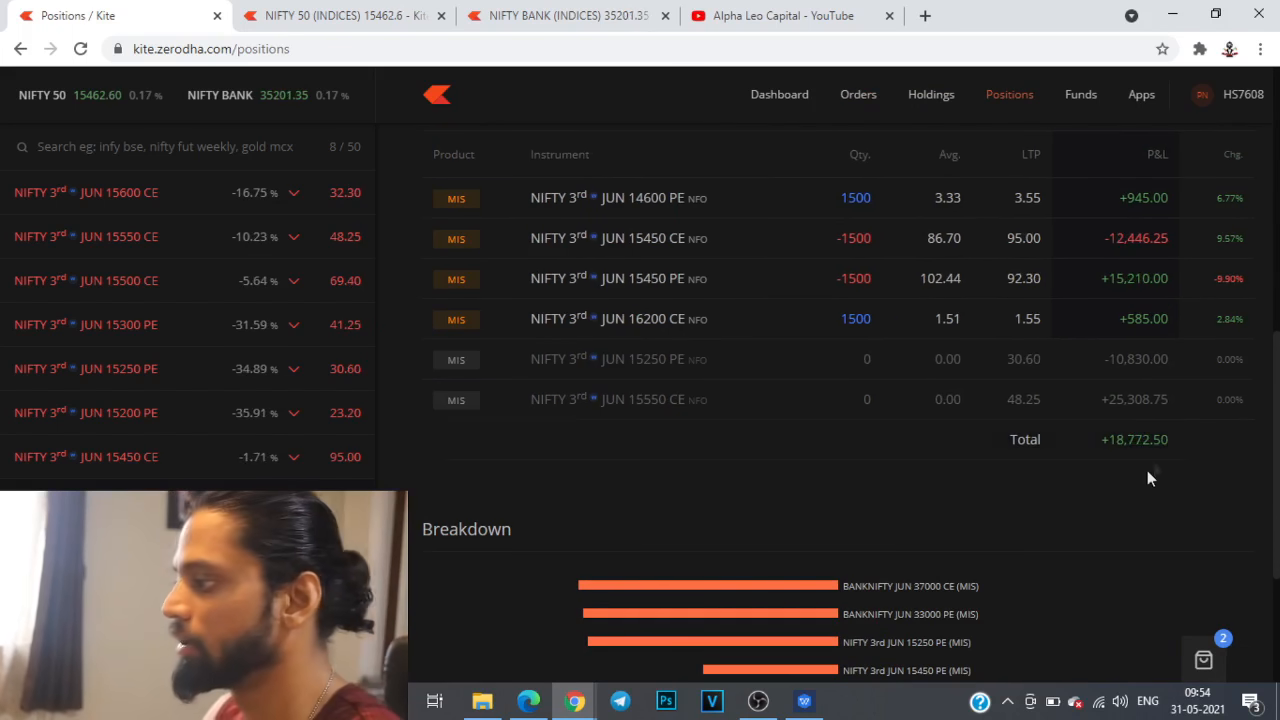
mouse_move(950, 496)
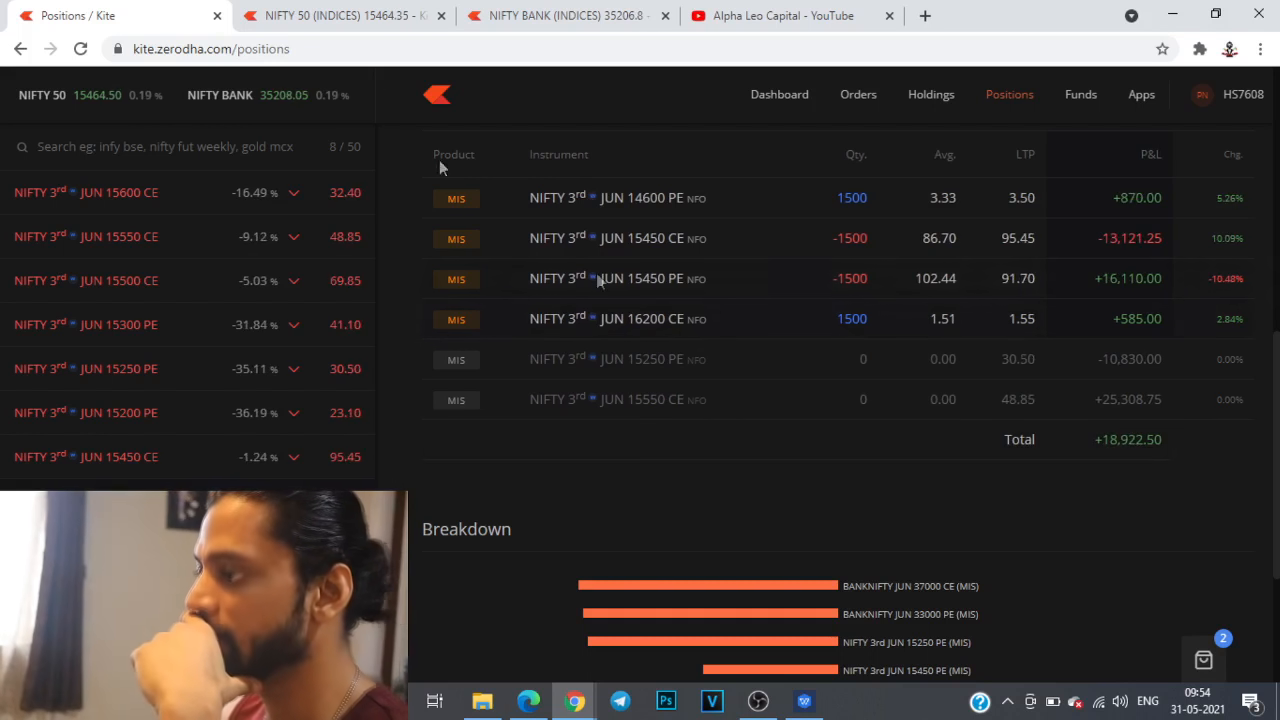
click(344, 16)
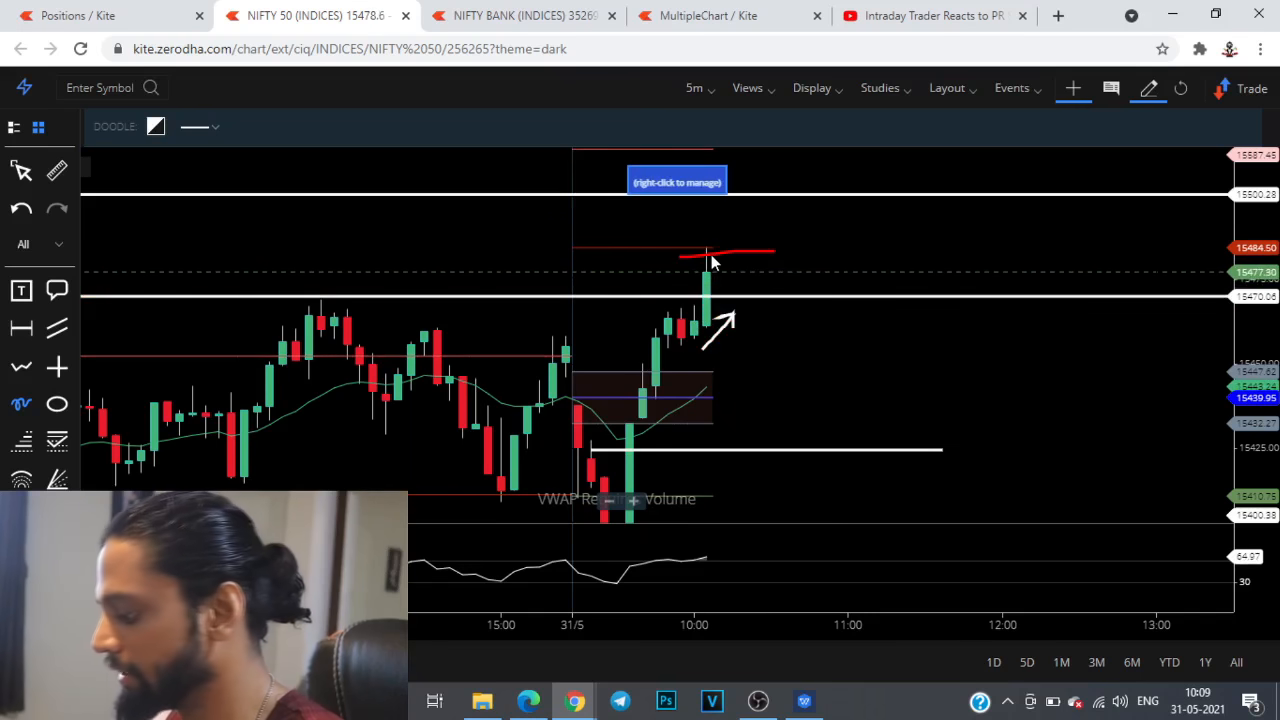
Step: Return to positions and bring up the RELIANCE five-minute chart from the watchlist
click(110, 16)
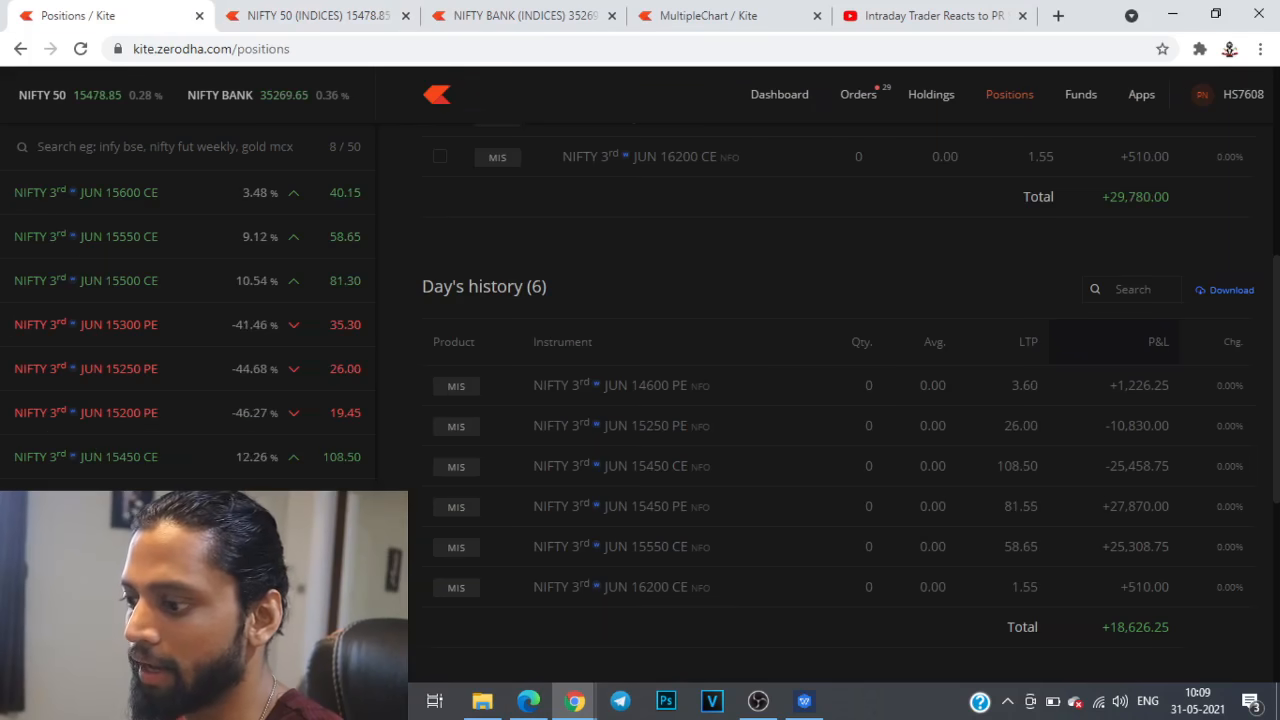
click(252, 192)
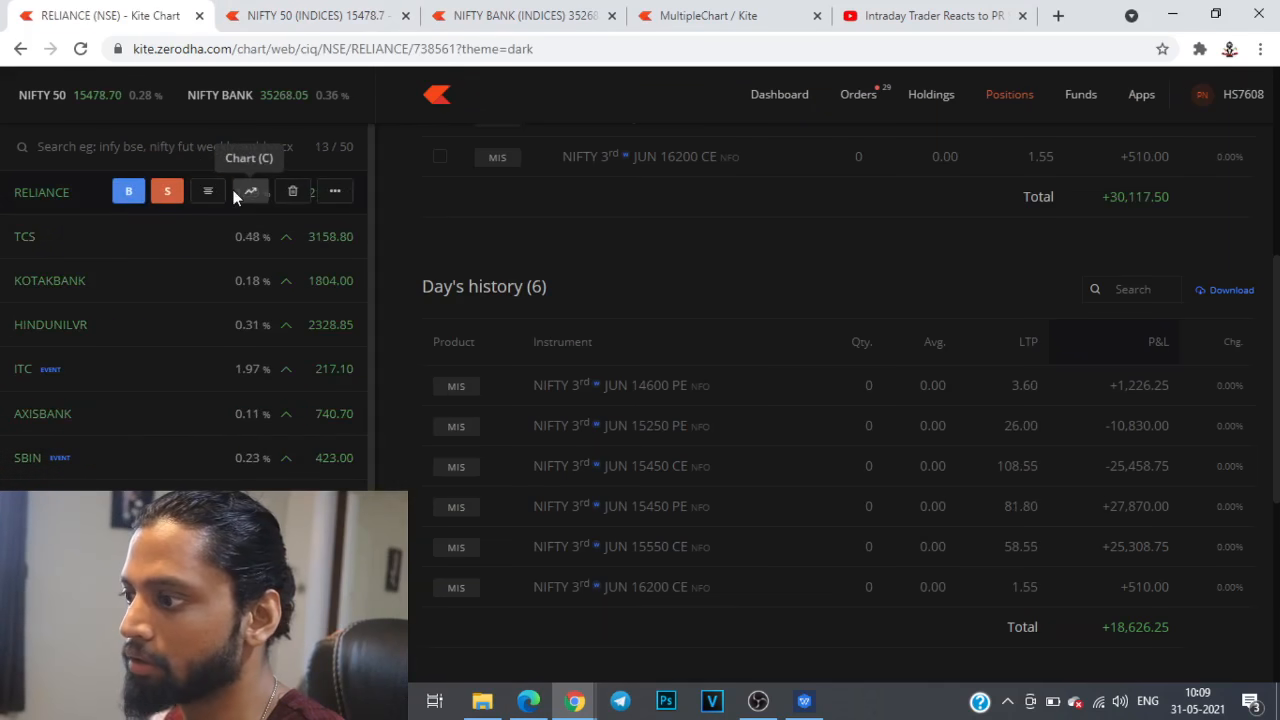
click(250, 192)
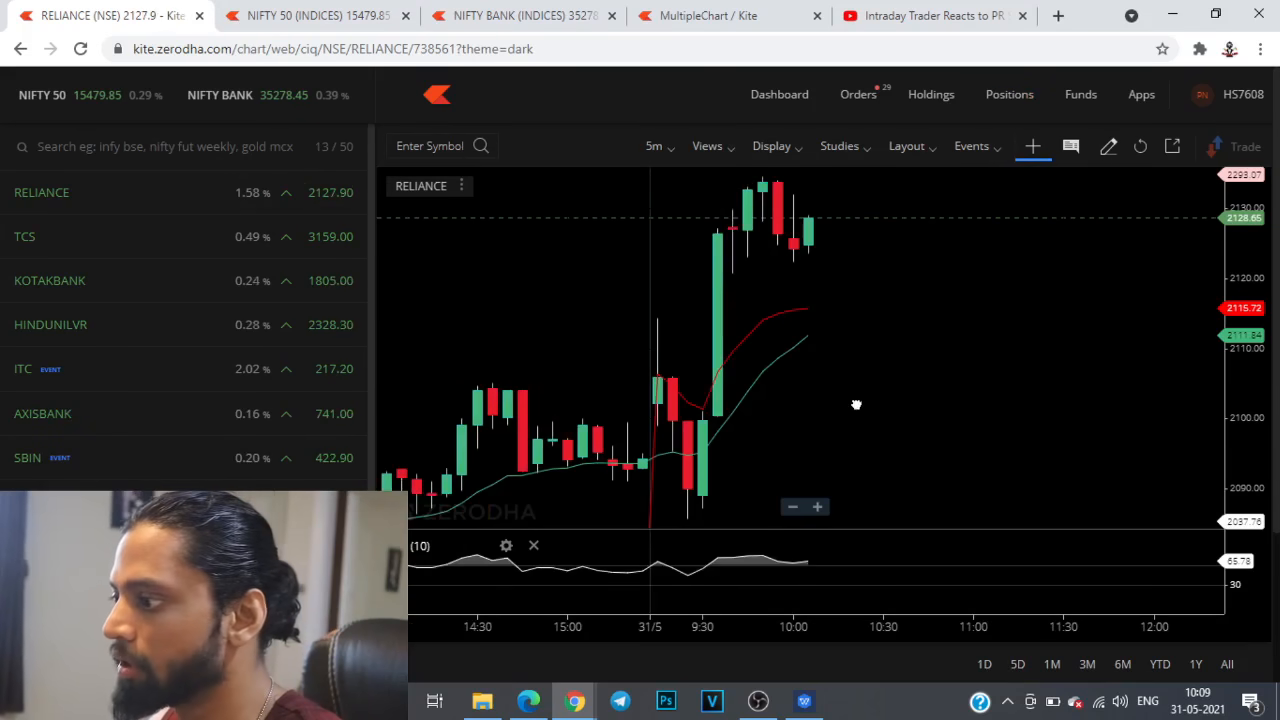
Step: Doodle an upward breakout arrow above the RELIANCE price consolidation
click(1108, 146)
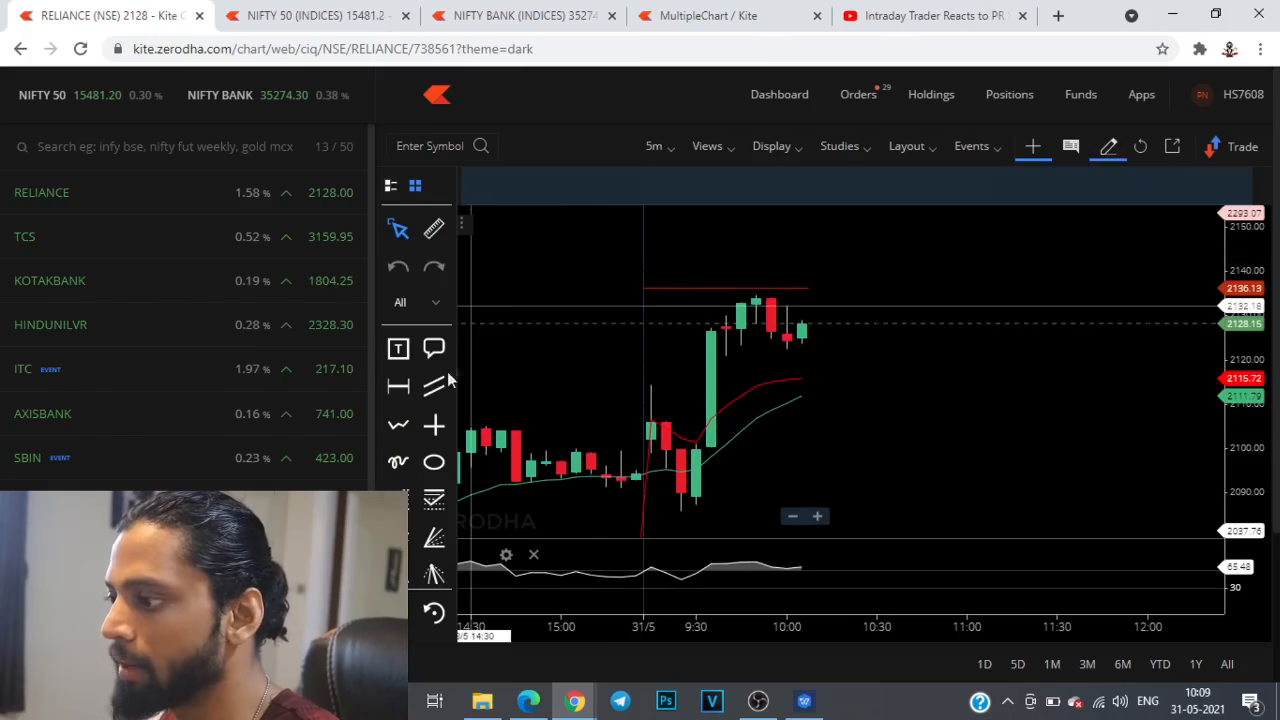
click(434, 460)
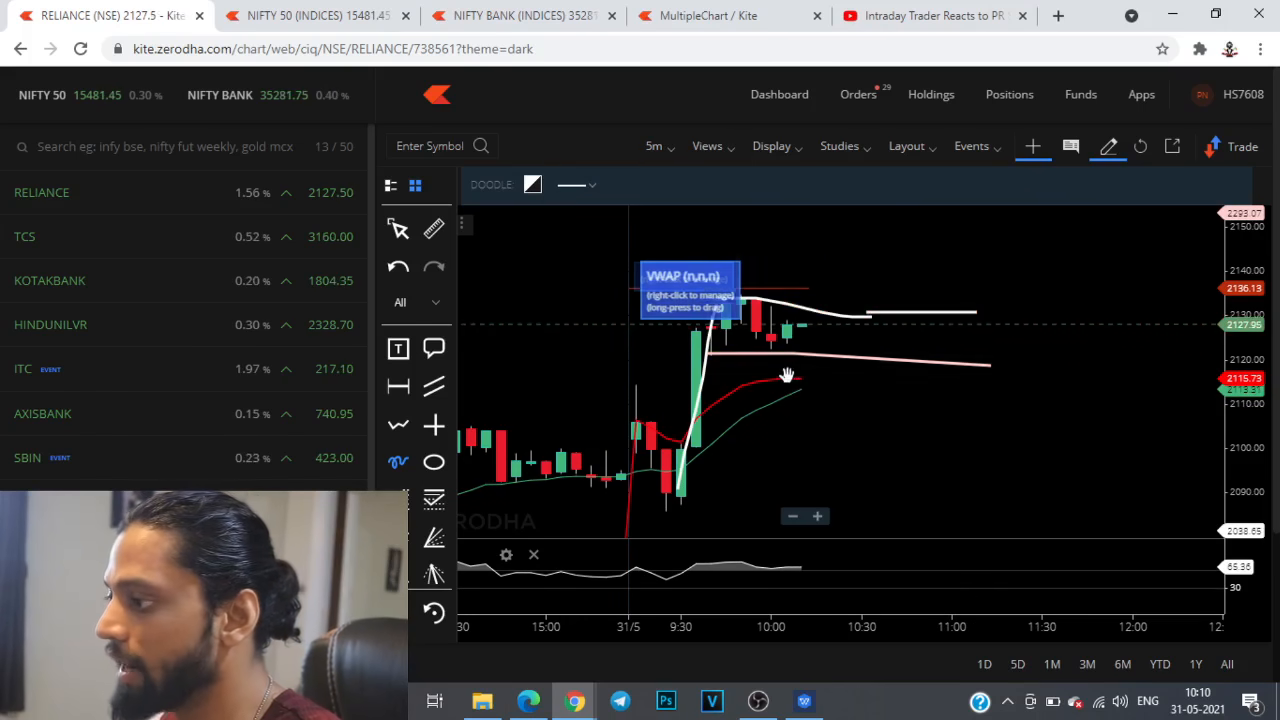
drag(780, 376, 870, 270)
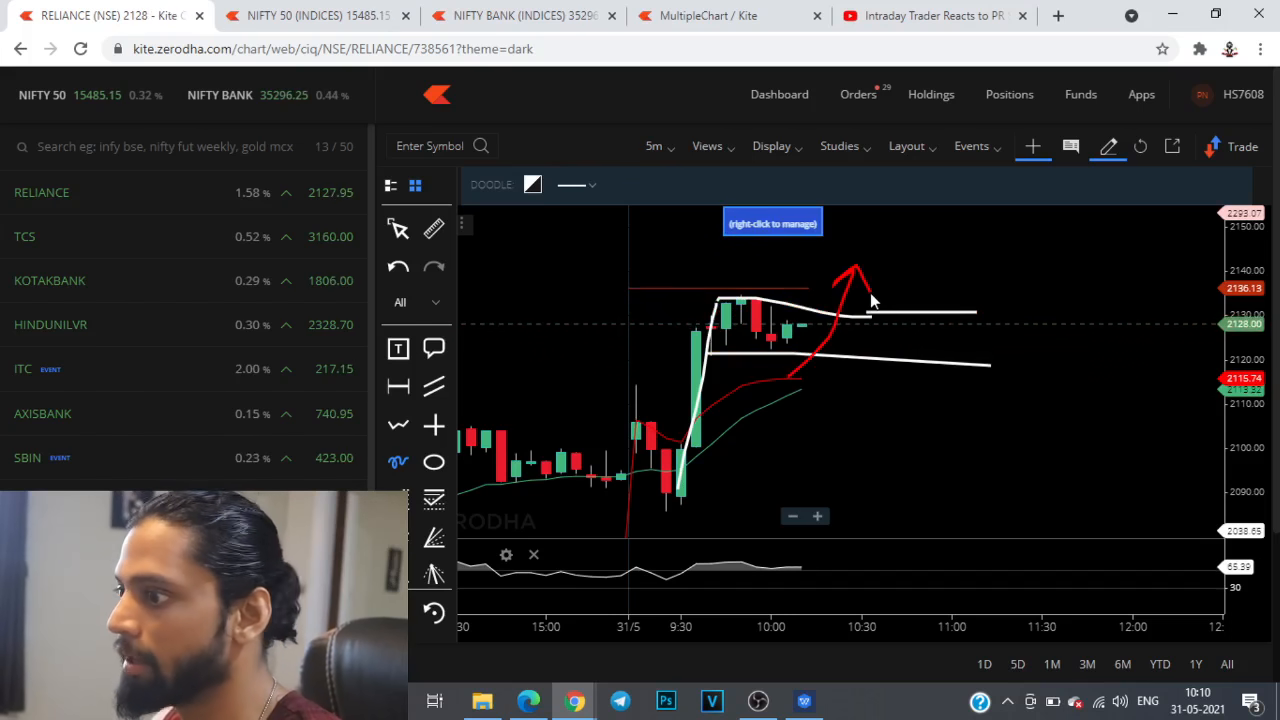
Step: Glance at the NIFTY 50 chart, return to RELIANCE, then show the day's position history
click(316, 16)
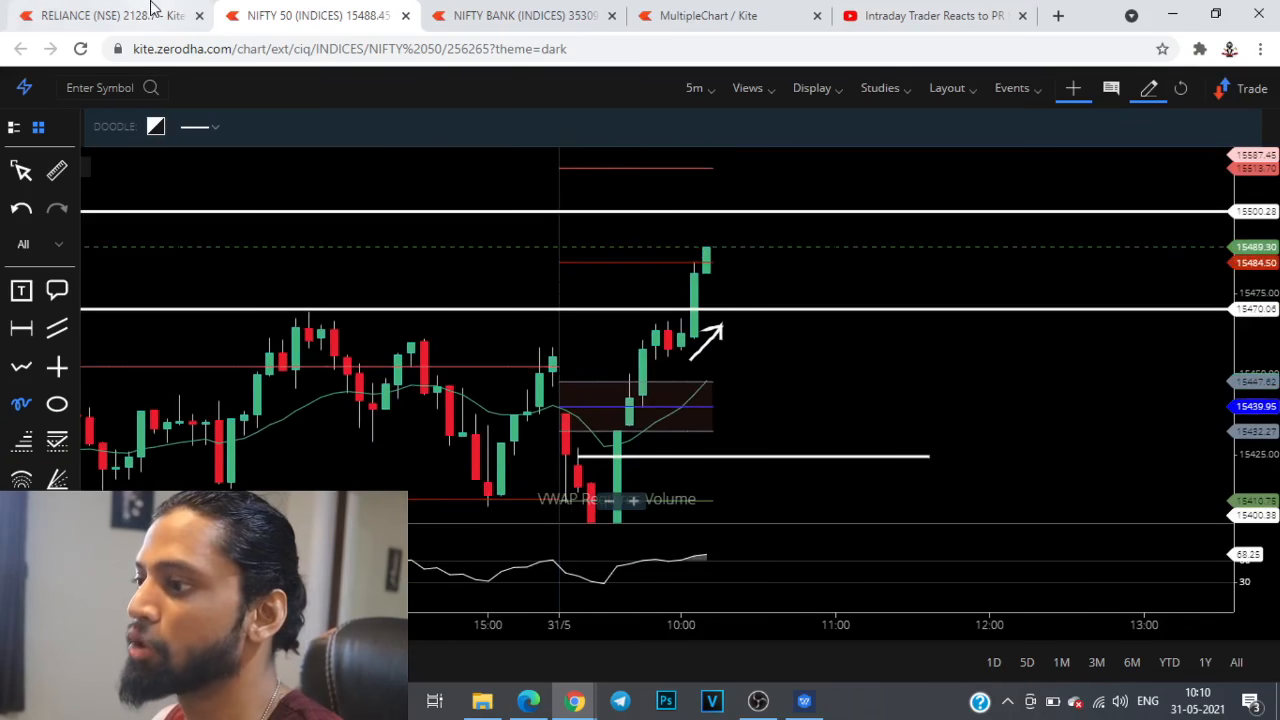
click(104, 16)
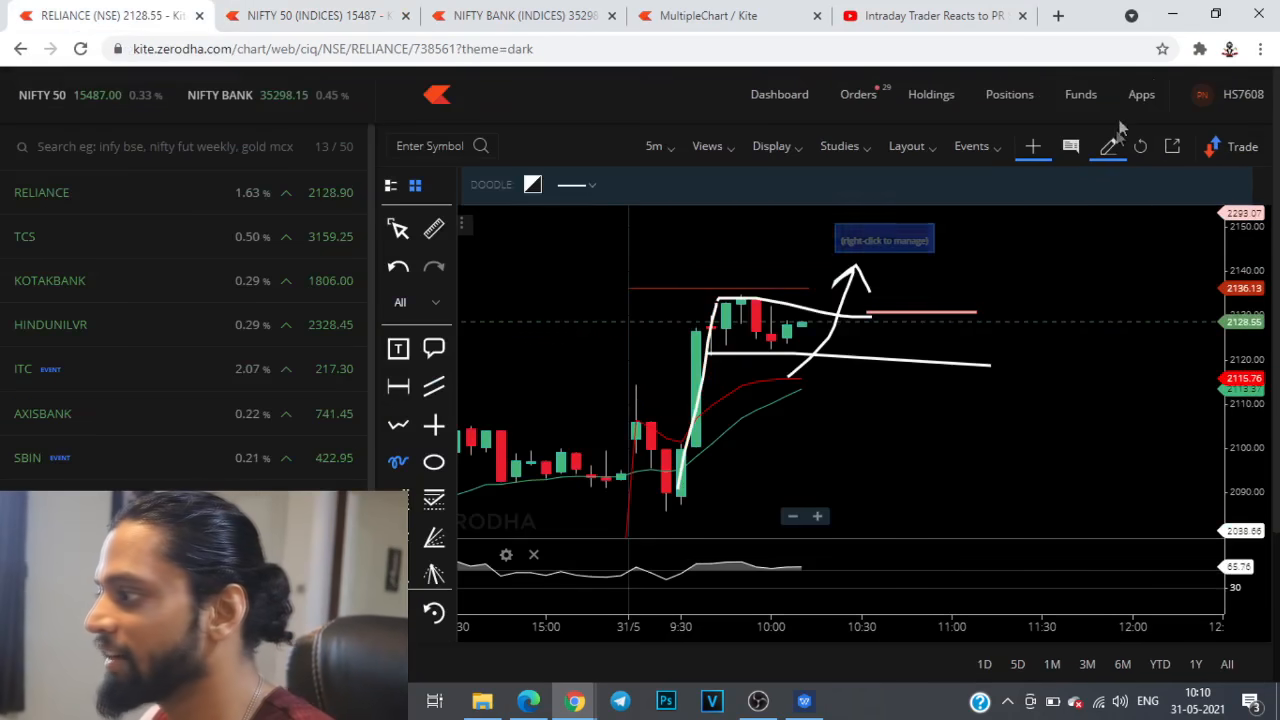
click(1008, 94)
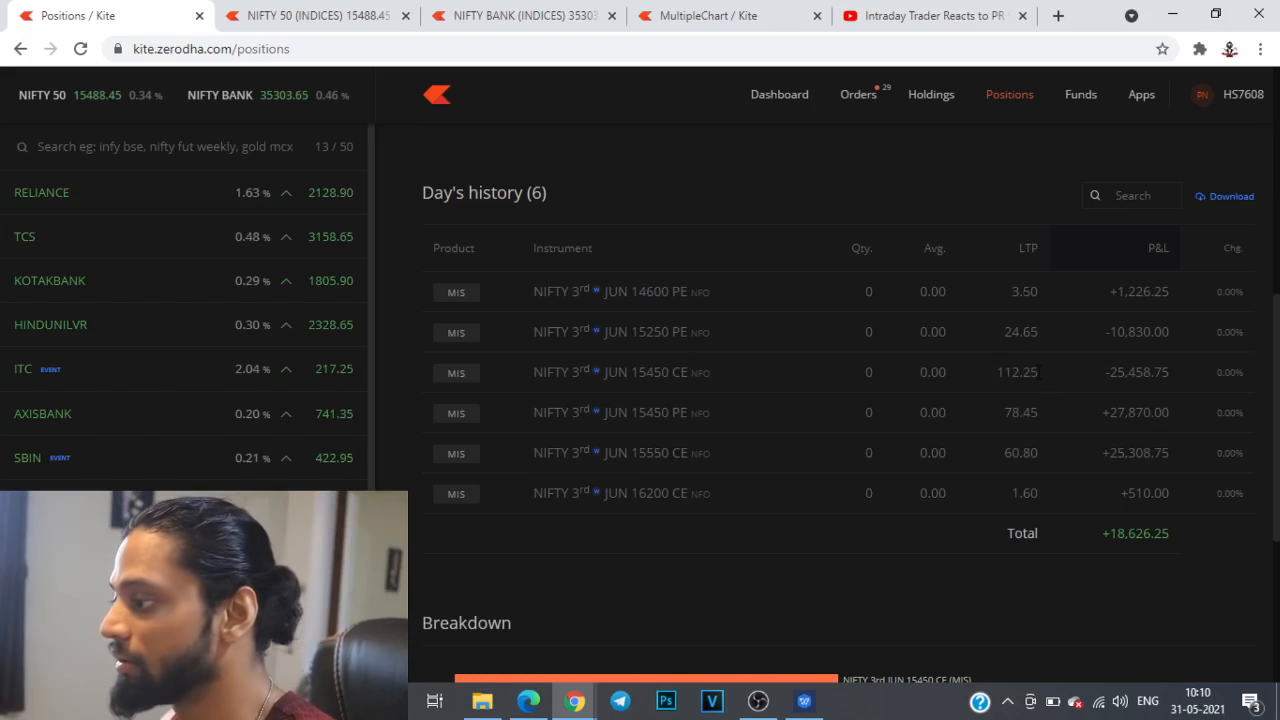
Step: Check the day's history rows totalling +18,626.25, then bring the NIFTY 50 chart back up
click(316, 16)
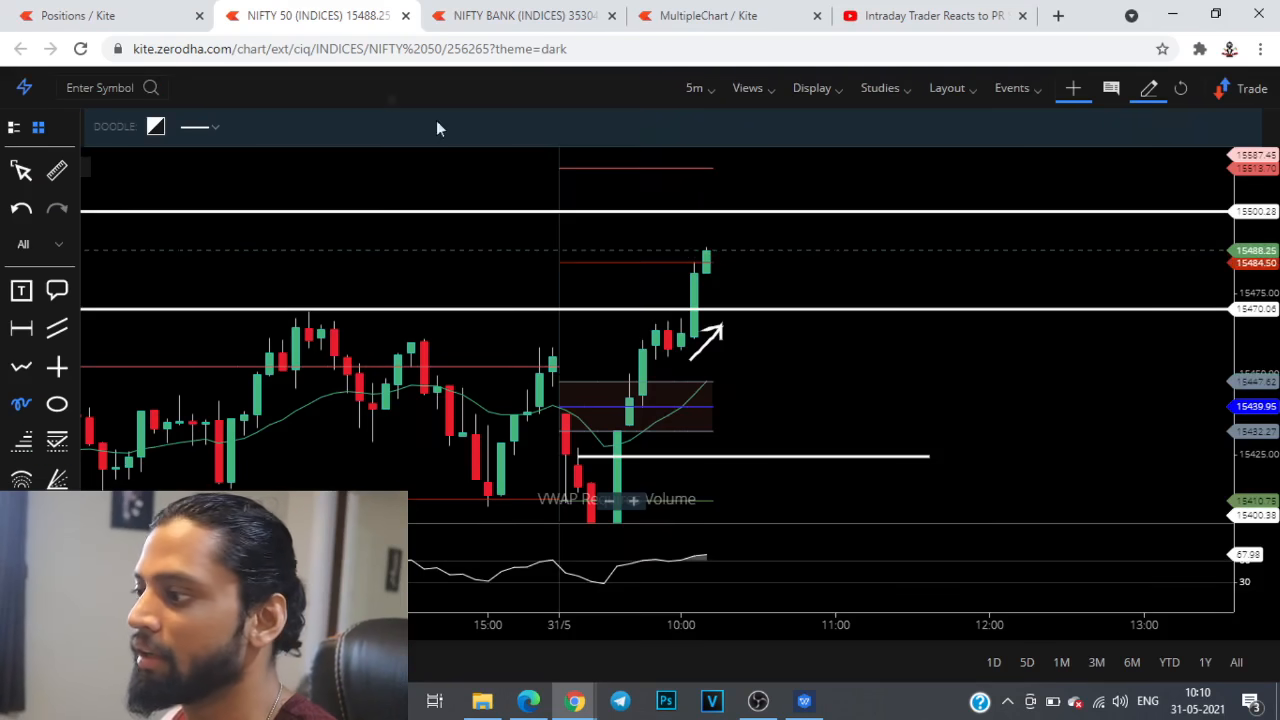
click(110, 16)
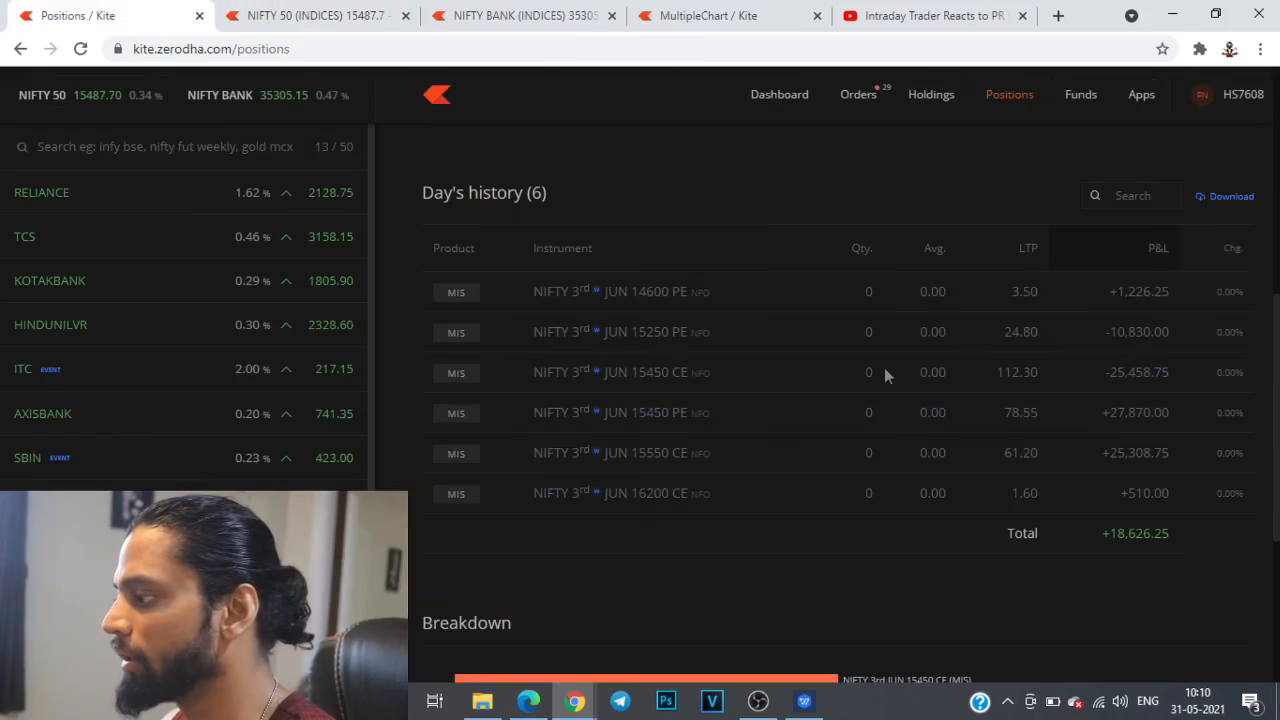
mouse_move(778, 400)
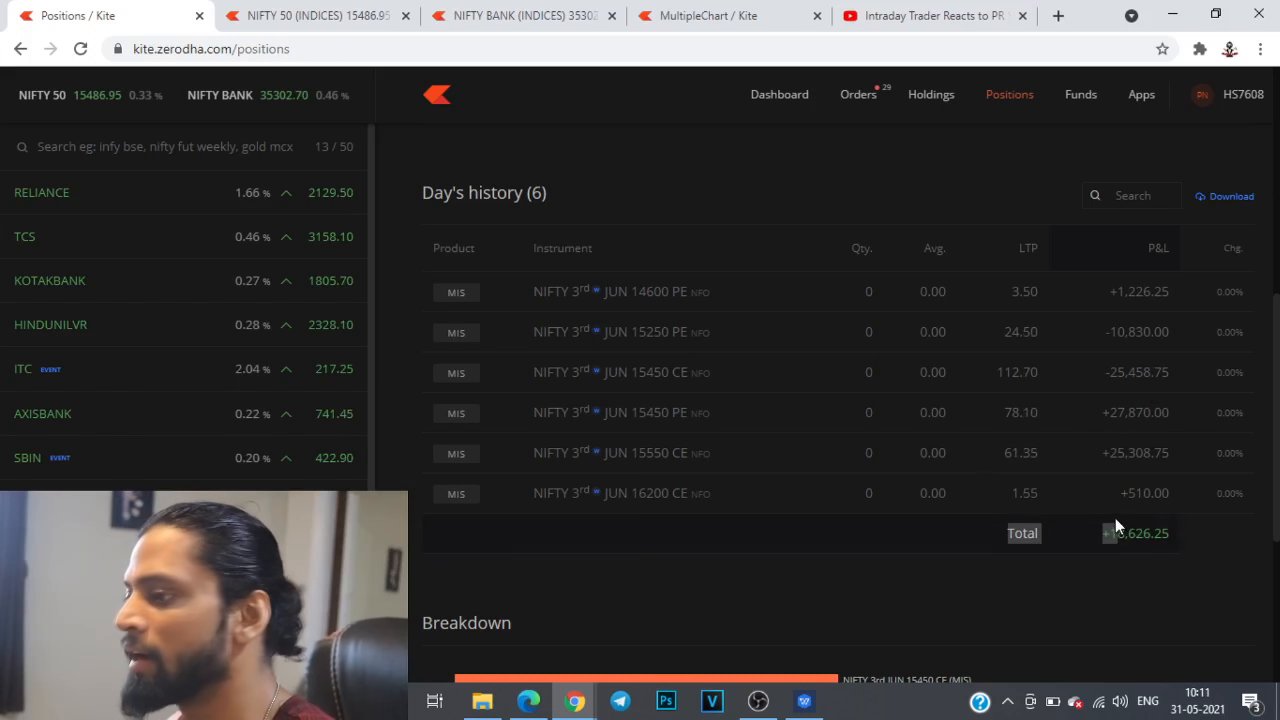
mouse_move(1176, 548)
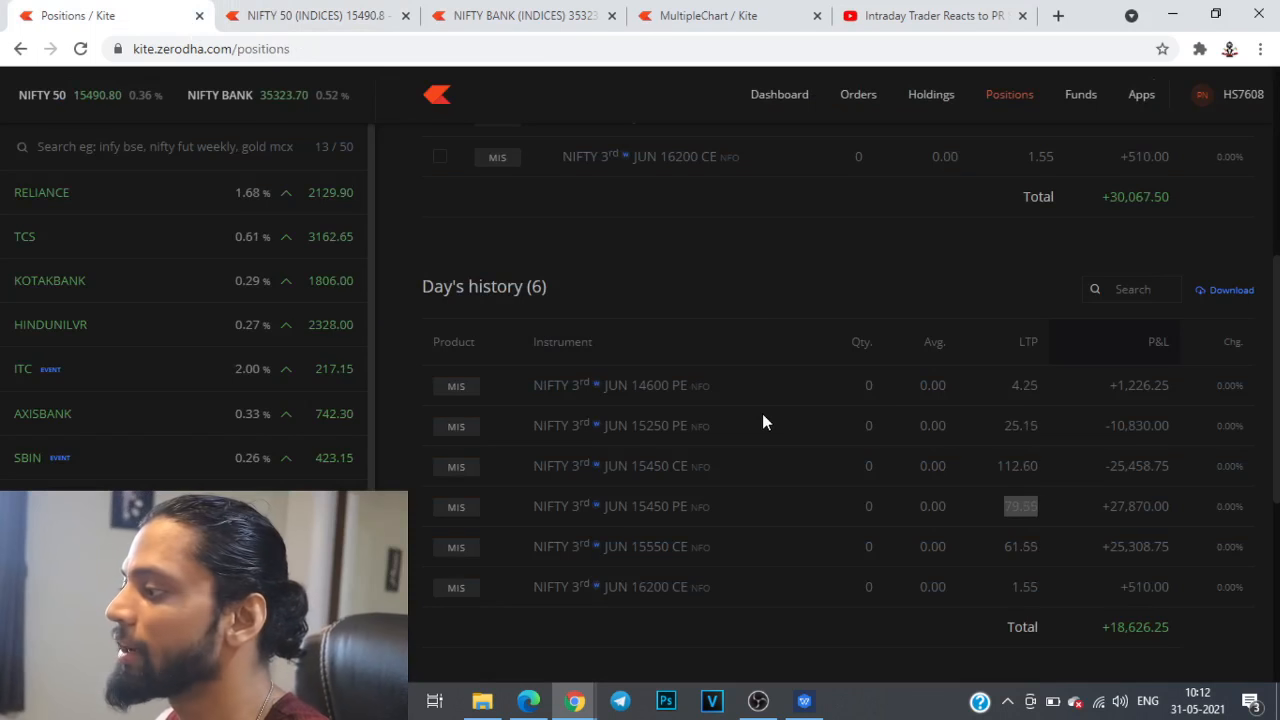
scroll(up, 3)
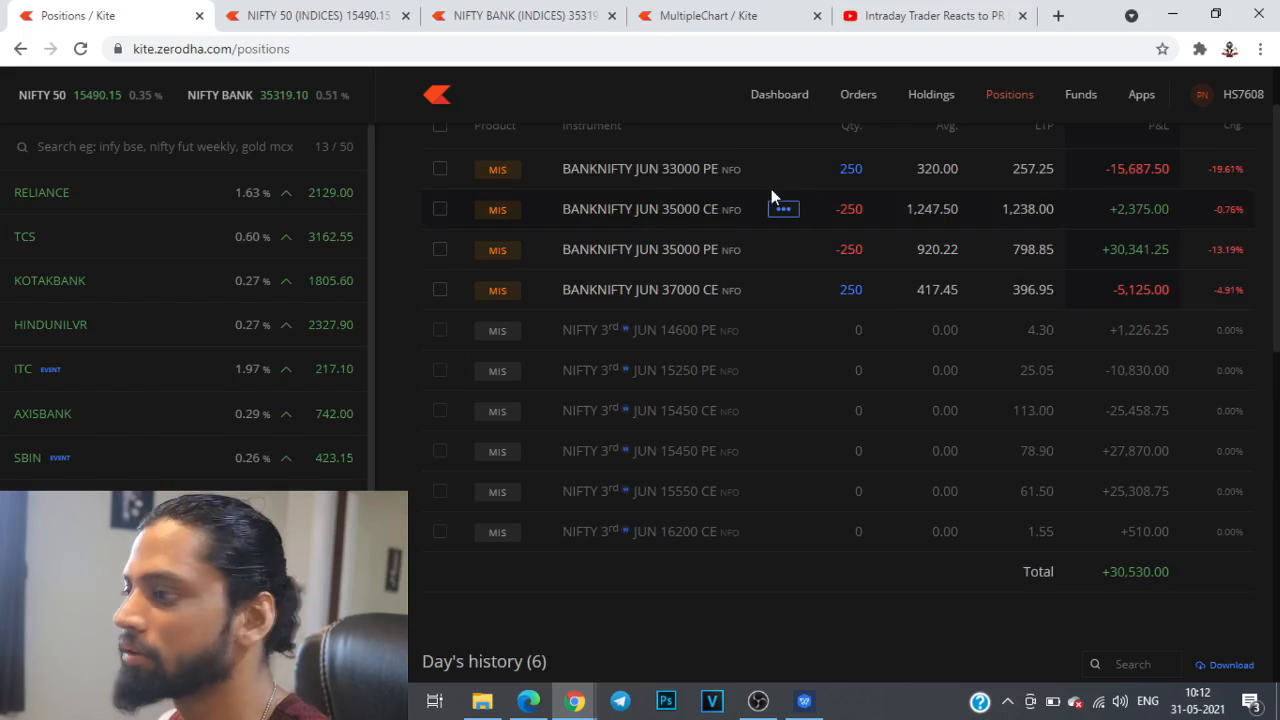
click(318, 16)
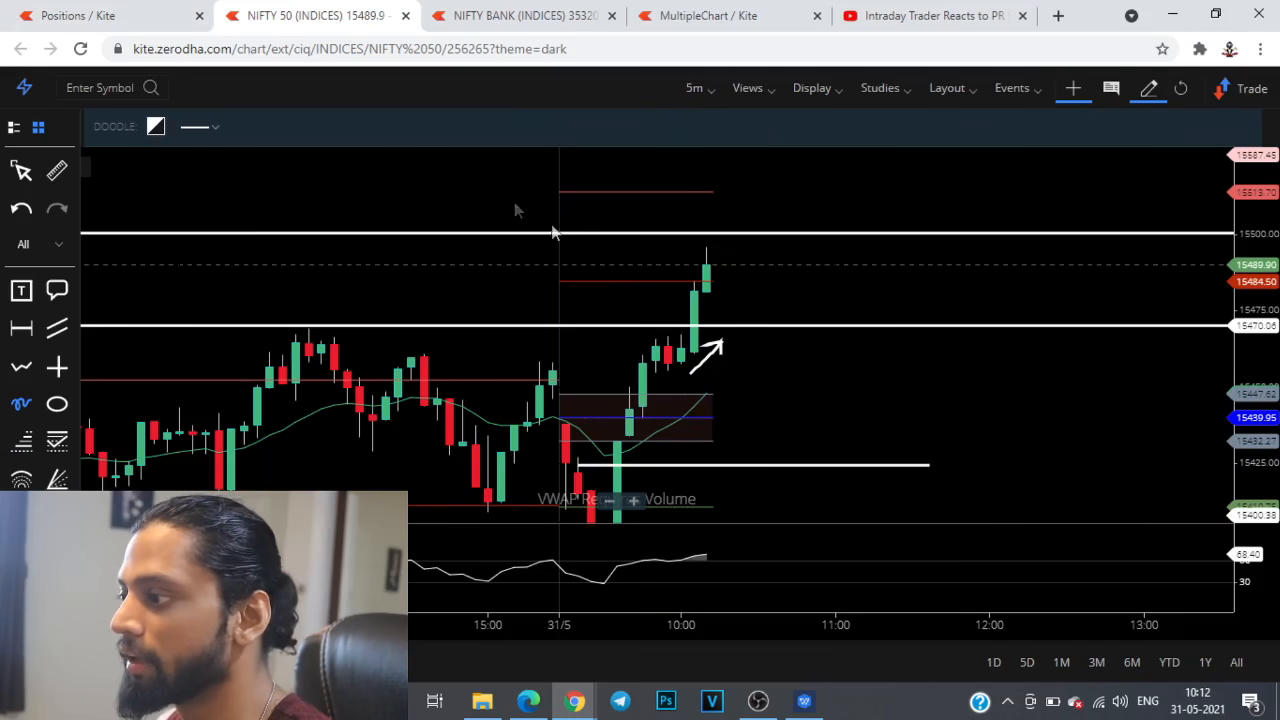